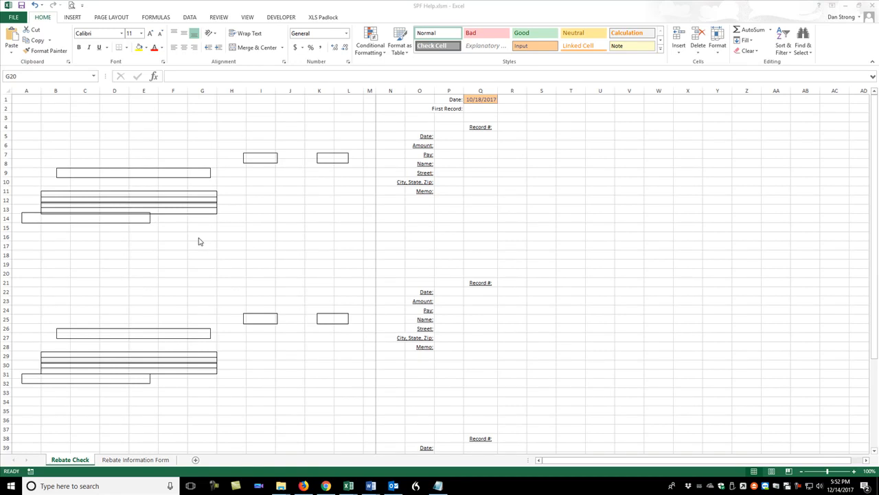
Look over the Rebate Check sheet, then check record dates on the Rebate Information Form
click(202, 272)
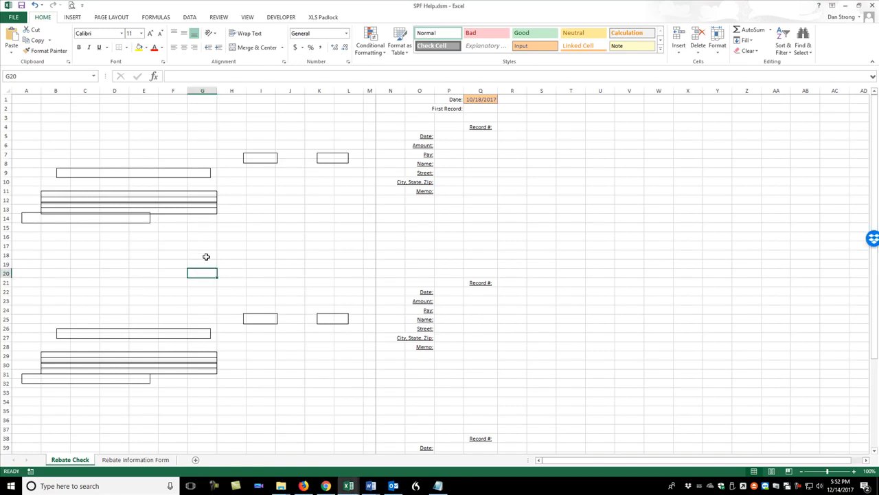
mouse_move(228, 250)
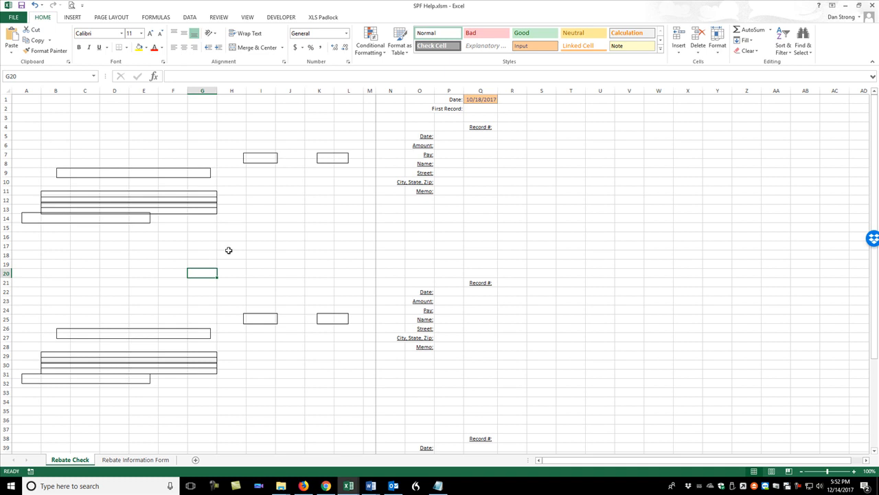
scroll(down, 3)
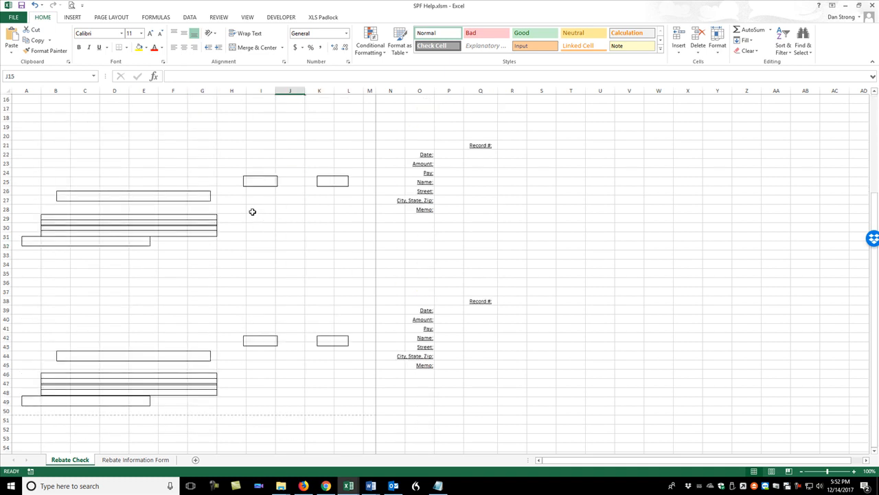
scroll(up, 3)
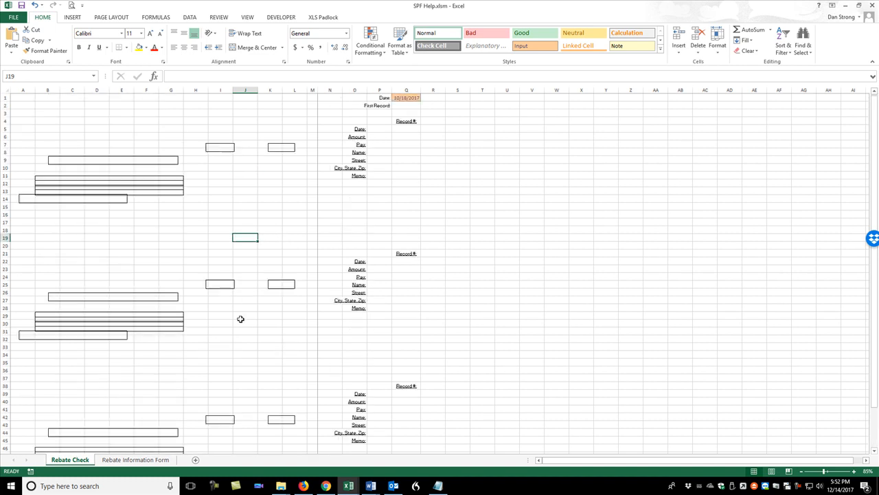
scroll(down, 3)
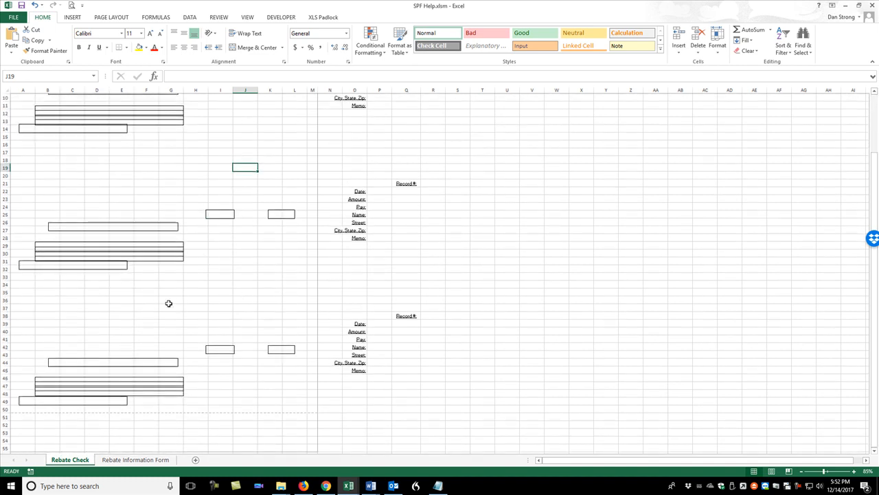
scroll(up, 3)
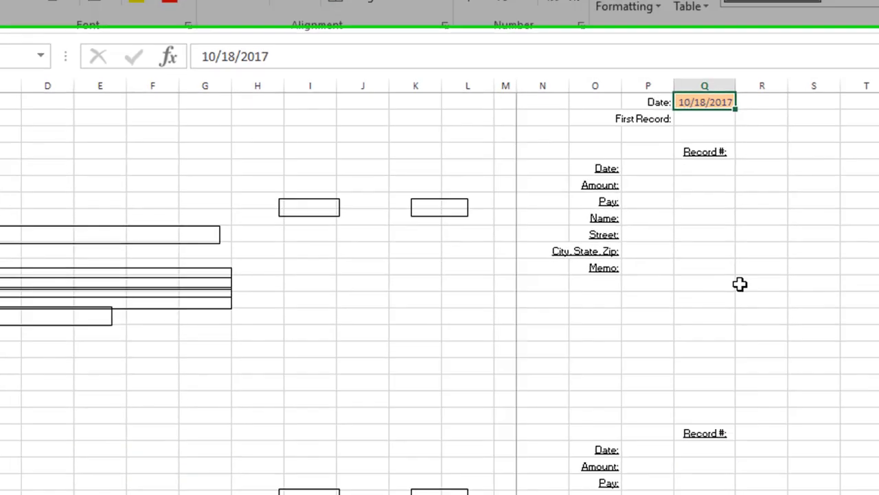
click(162, 475)
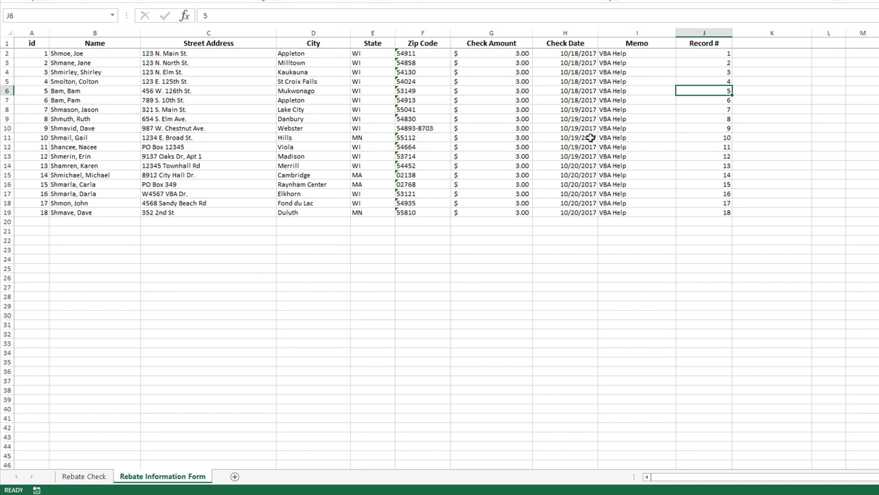
click(565, 52)
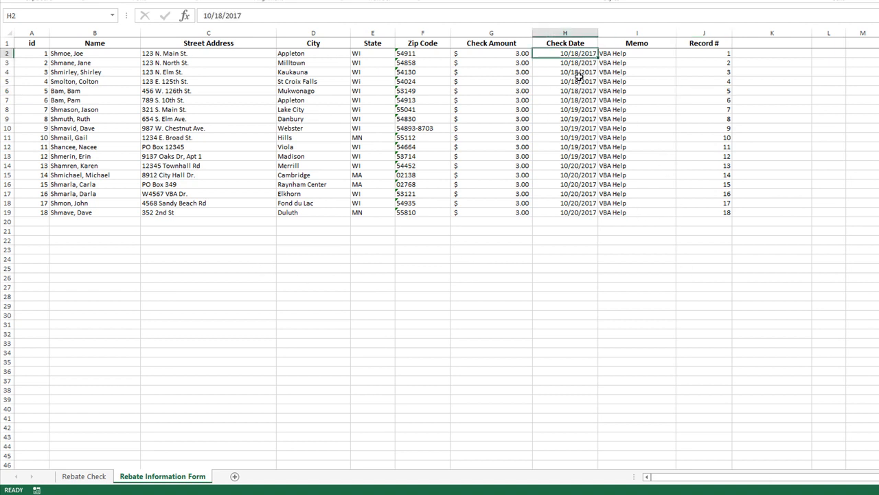
click(565, 72)
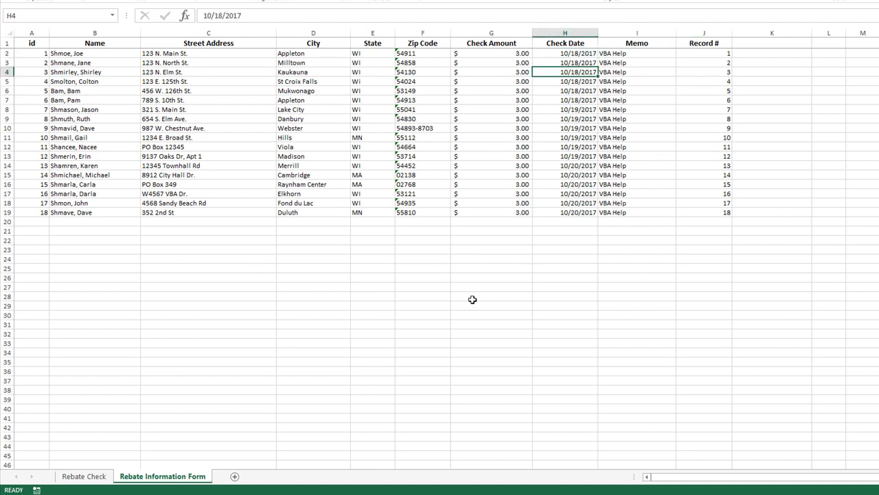
Inspect the check's date, amount and spelled-out Pay lookup formulas on the Rebate Check sheet
click(82, 475)
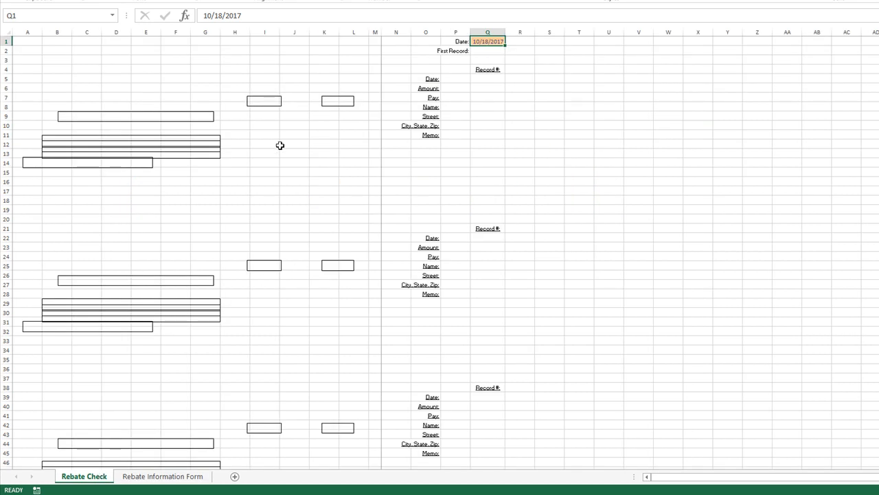
click(264, 102)
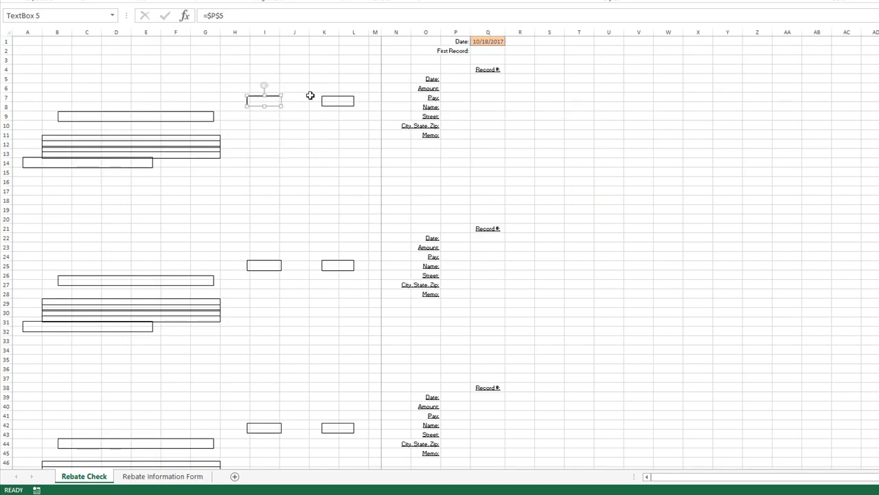
click(338, 100)
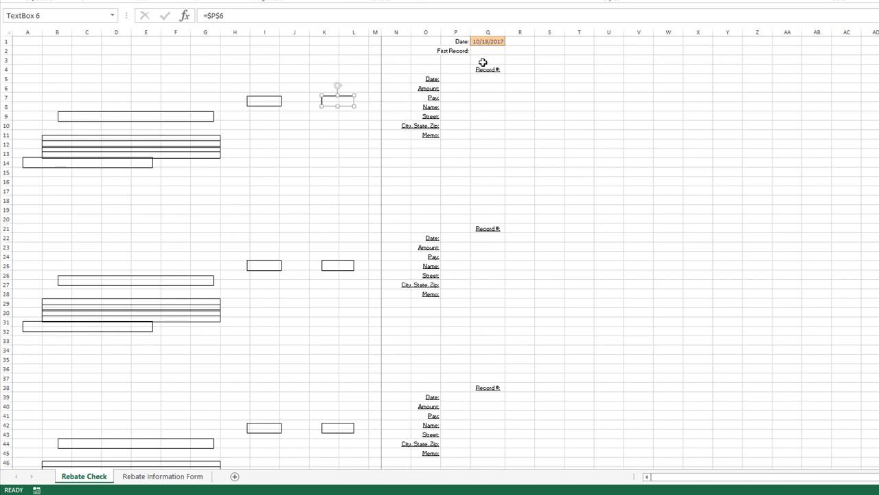
click(456, 78)
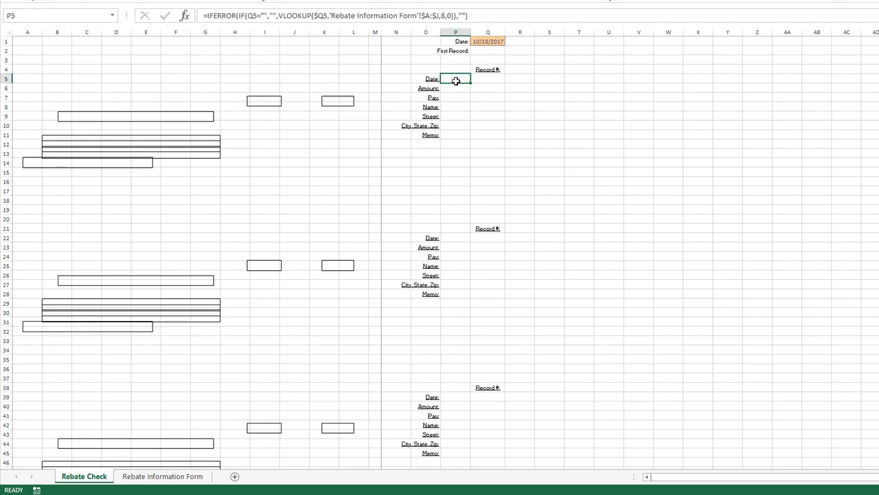
mouse_move(273, 105)
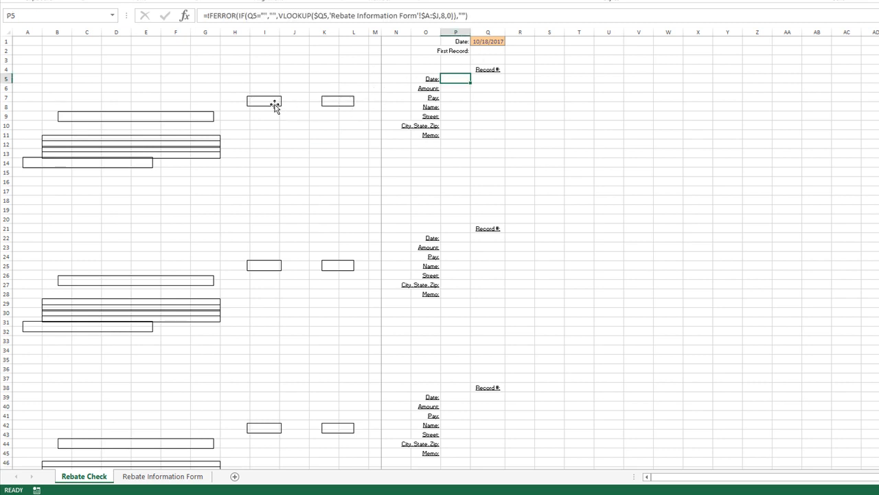
click(456, 88)
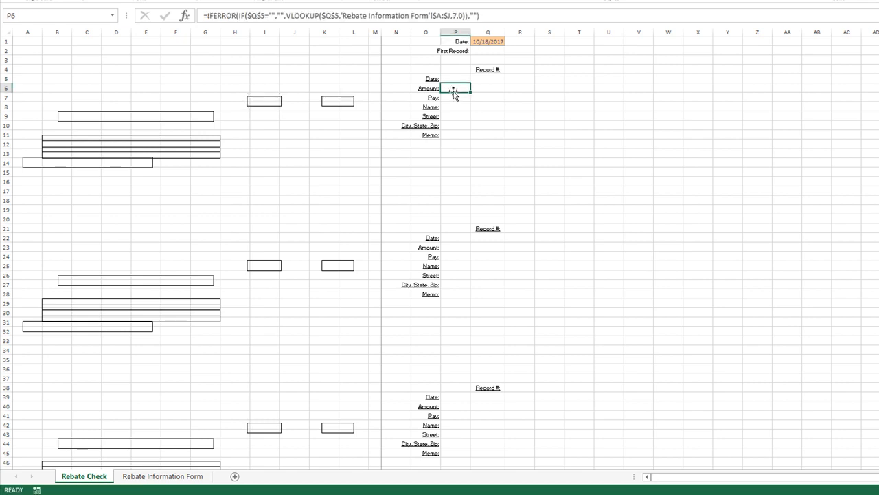
click(456, 96)
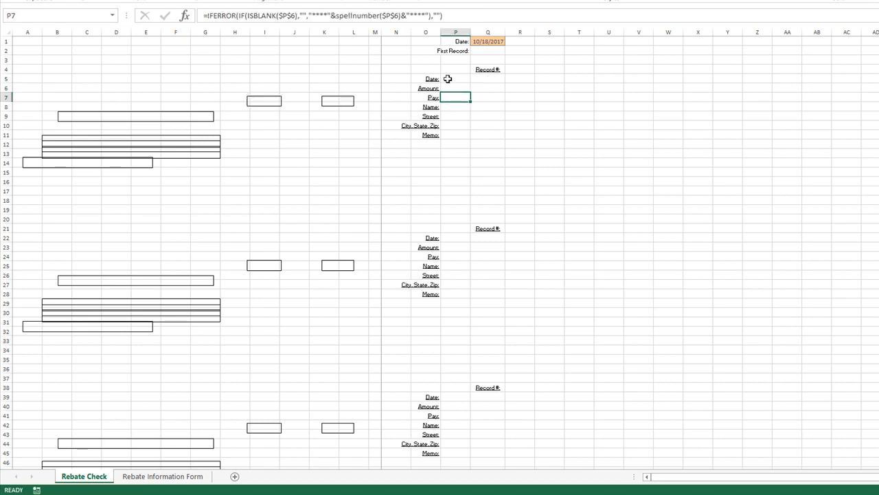
click(456, 78)
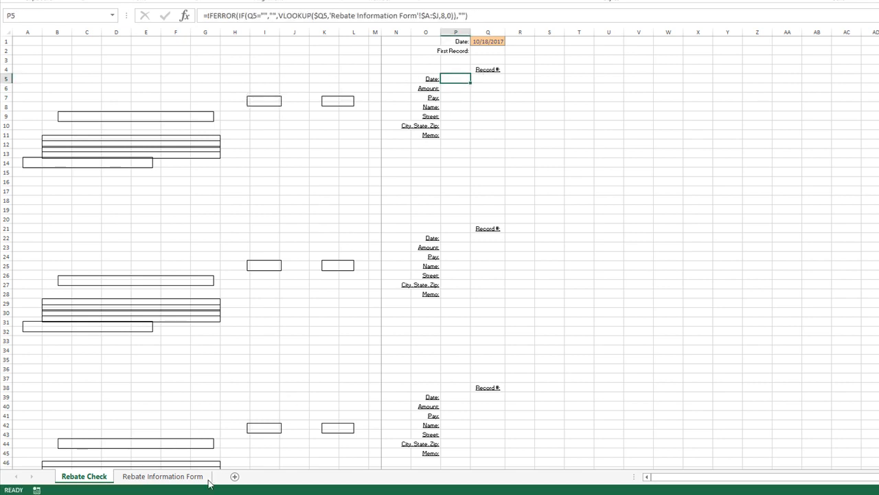
Select the Id column A2:A19 on the Rebate Information Form to see its numbering formula
click(162, 476)
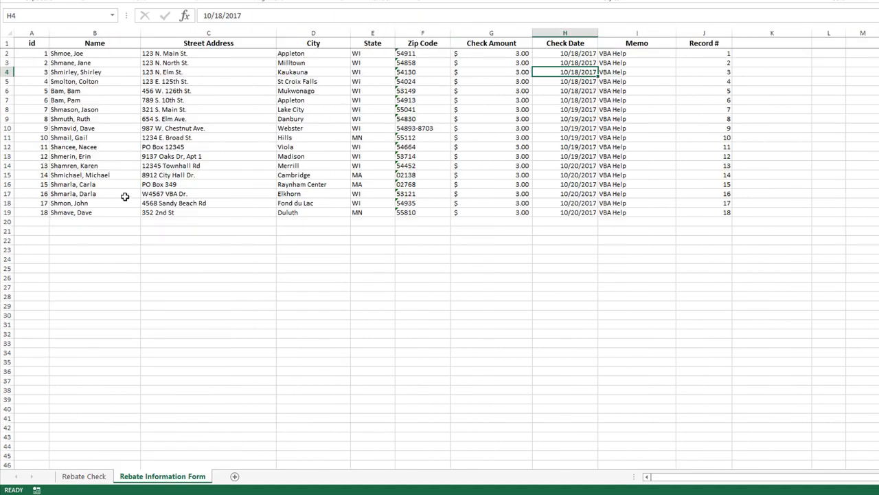
drag(32, 53, 32, 211)
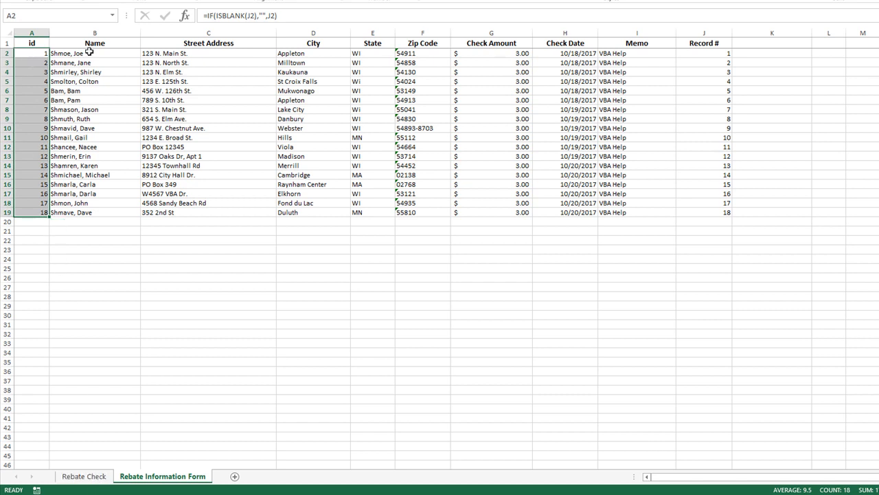
mouse_move(641, 76)
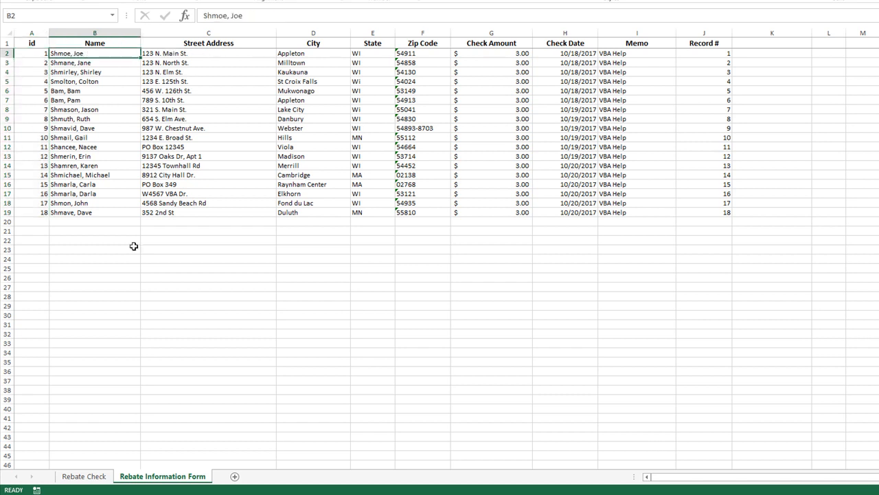
Enter record numbers 1, 2 and 3 into the three check layouts on the Rebate Check sheet
click(82, 475)
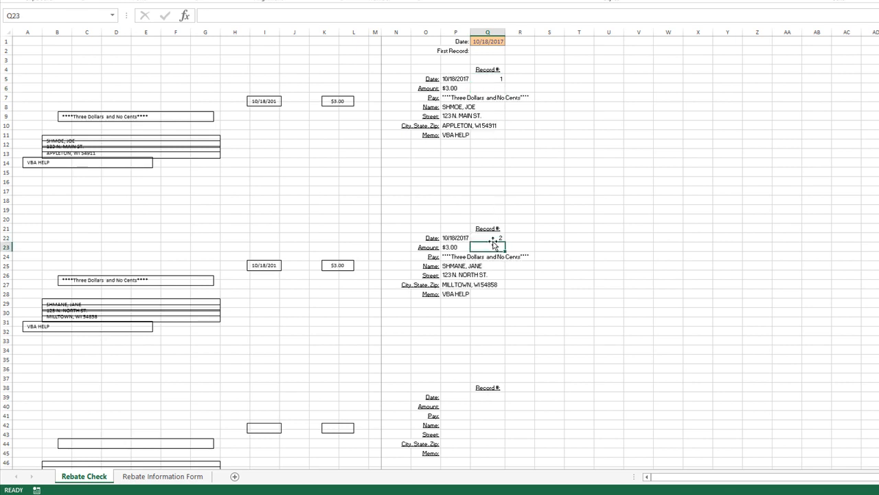
click(487, 396)
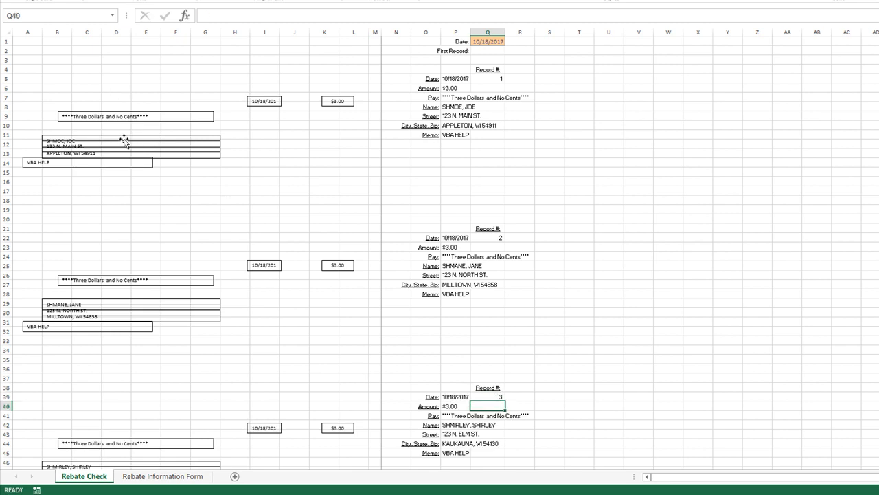
mouse_move(117, 116)
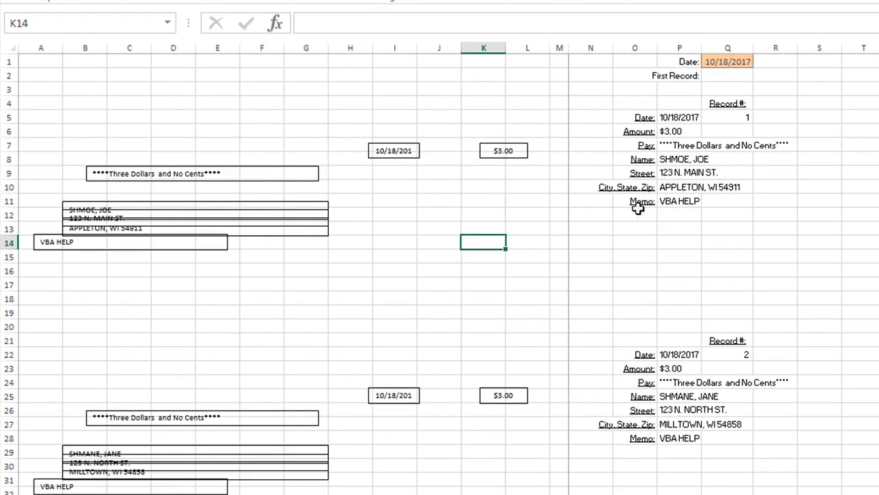
Name the record-number cells Q5, Q22 and Q39 record1, record2 and record3
click(727, 117)
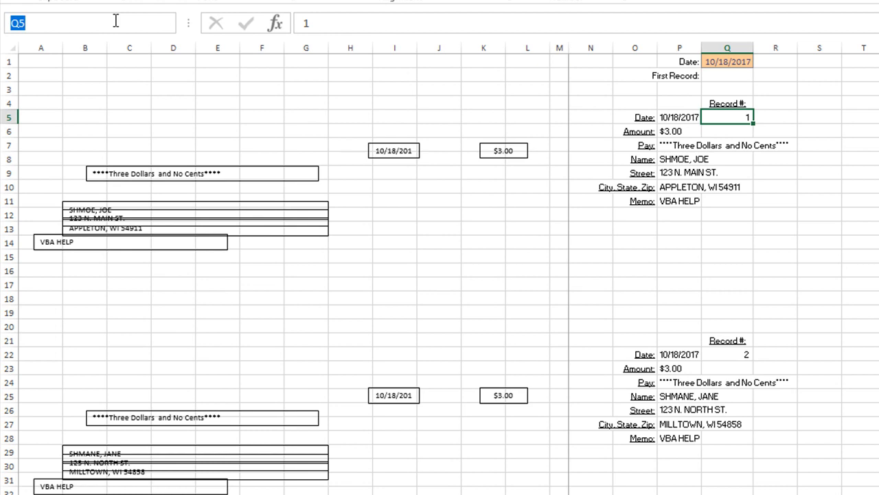
text(record1)
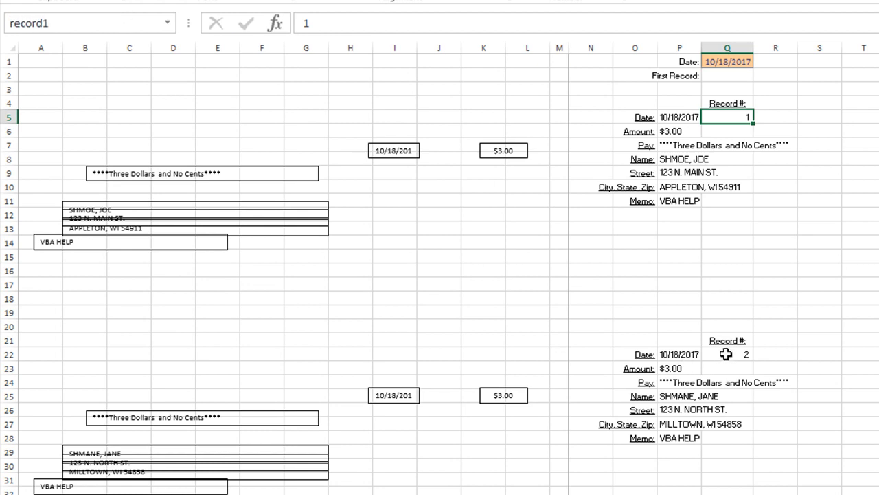
click(727, 354)
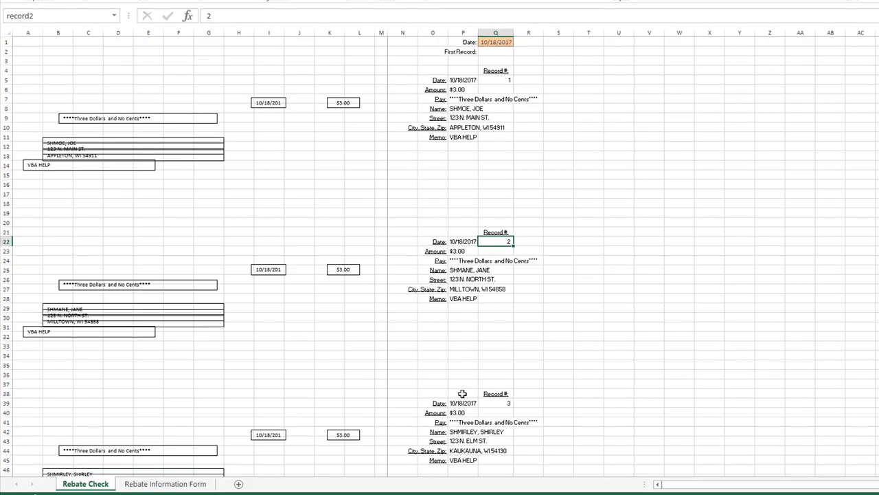
click(495, 403)
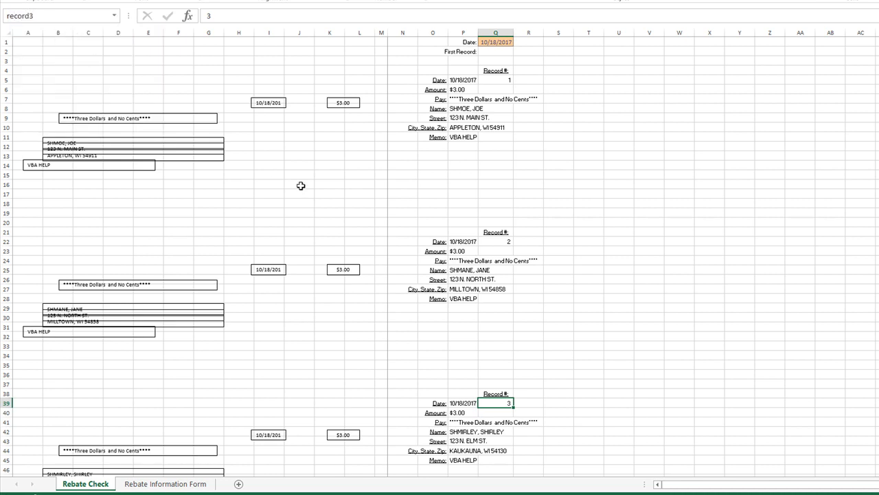
Bring up the workbook's VBA code showing Module1's SpellNumber function
click(299, 193)
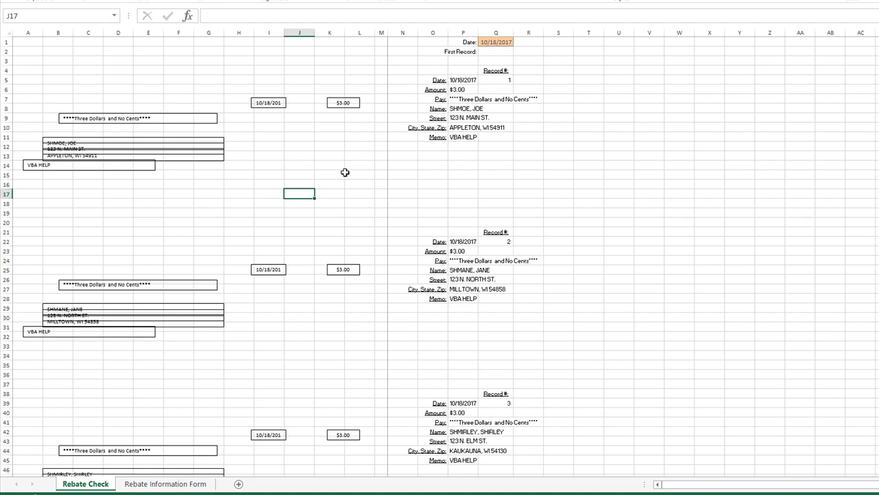
click(330, 184)
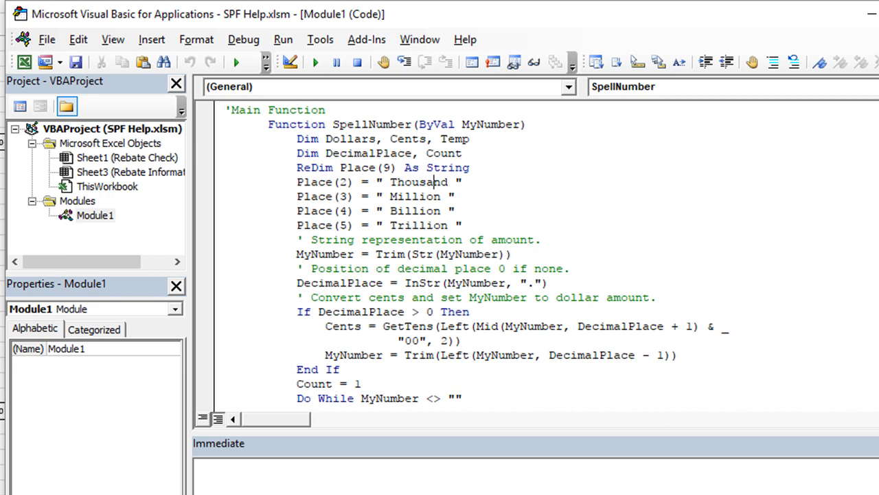
mouse_move(71, 154)
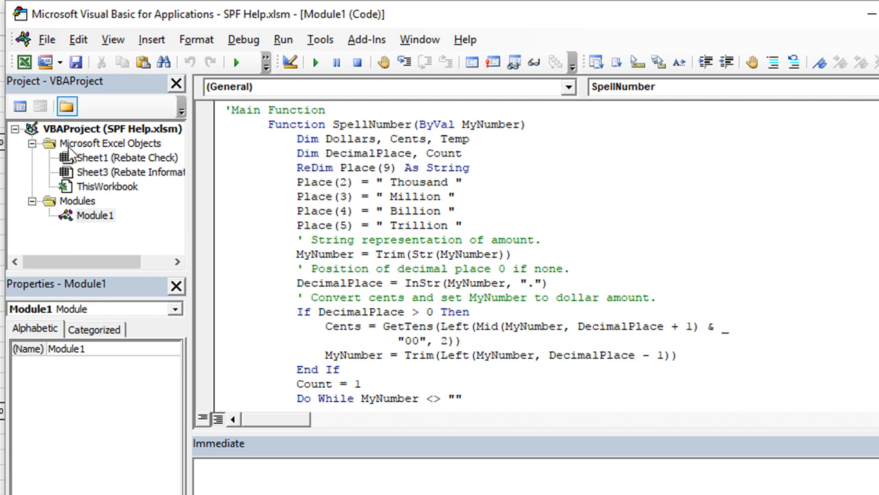
Read through Module1's SpellNumber and GetDigit code, then show the insertable item list
click(485, 239)
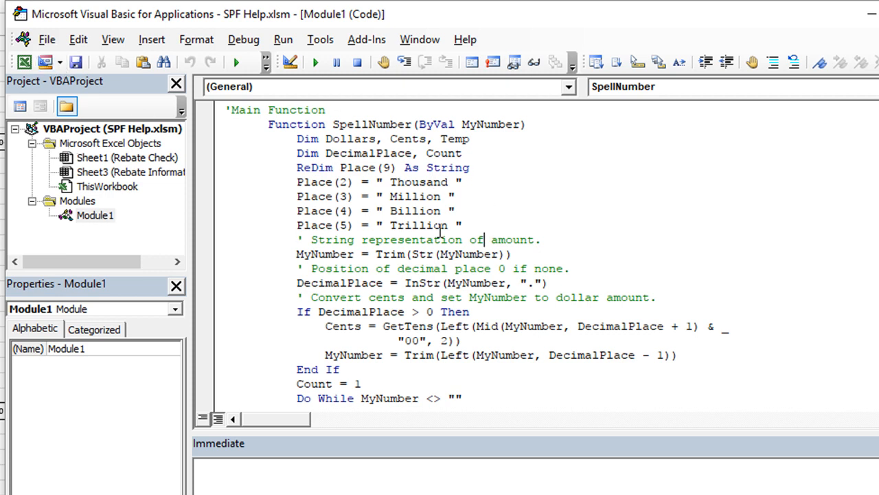
scroll(down, 3)
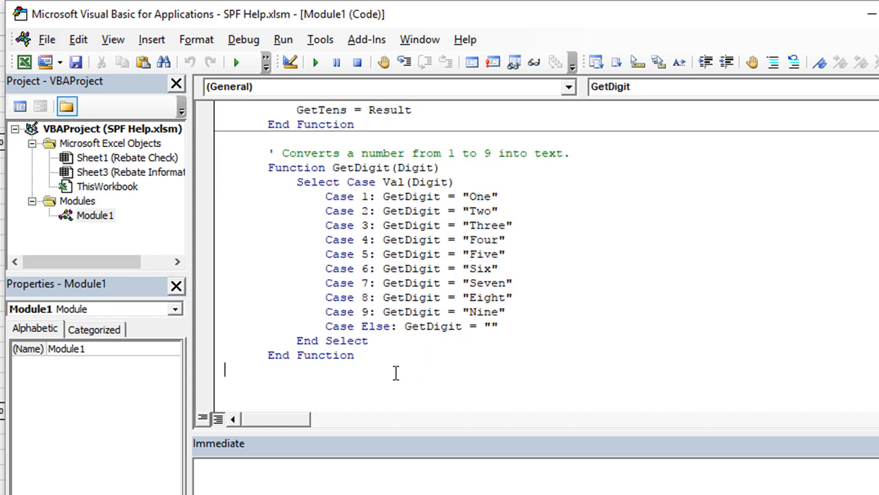
click(45, 62)
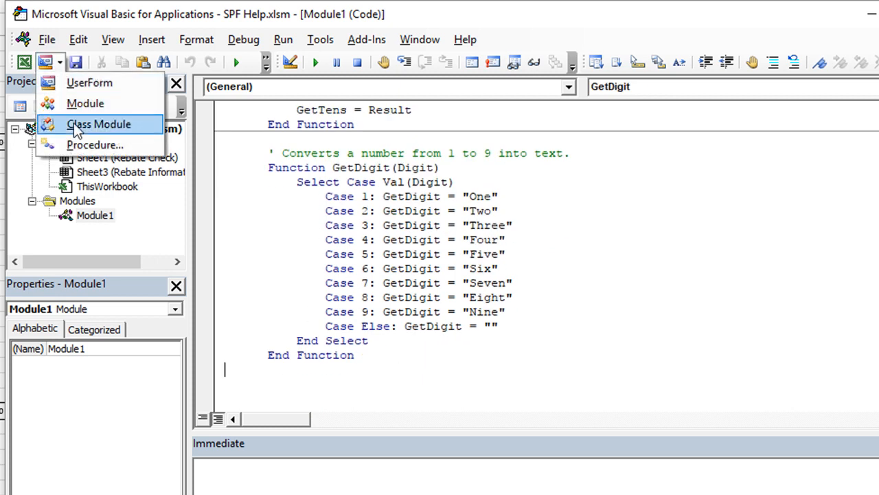
Insert Module2 and declare an empty Sub printchecks in it
click(85, 103)
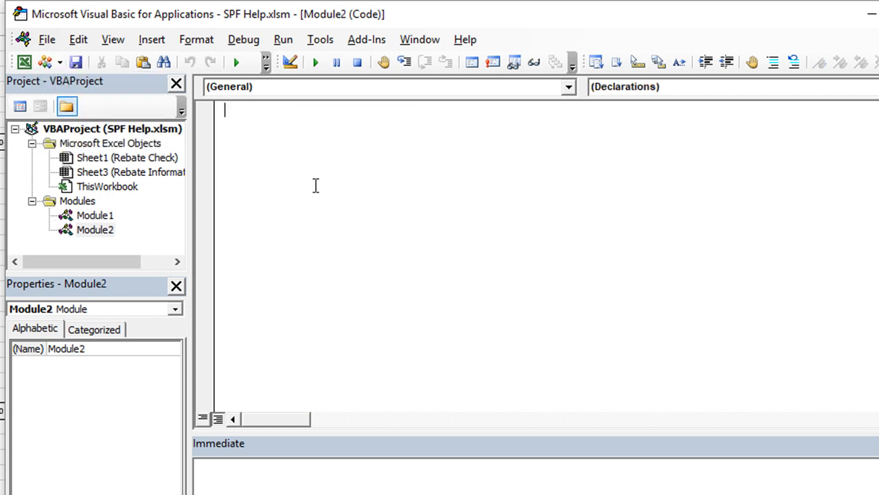
text(sub)
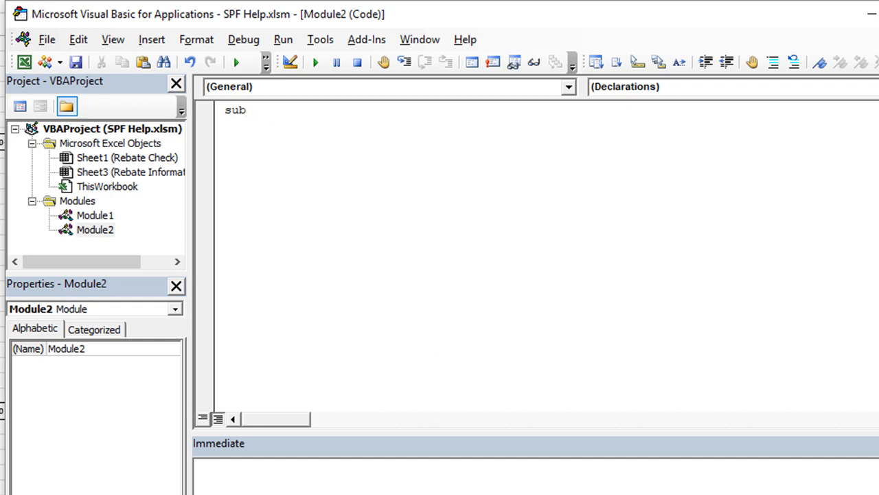
text(printch)
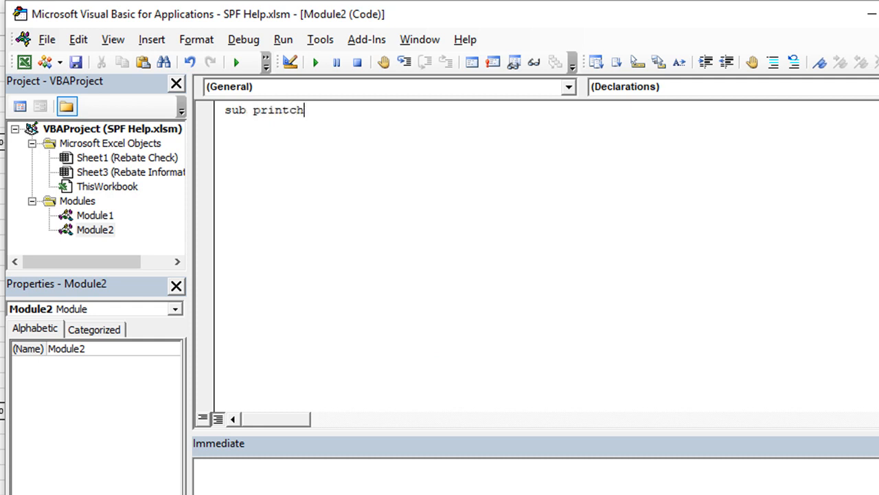
key(Return)
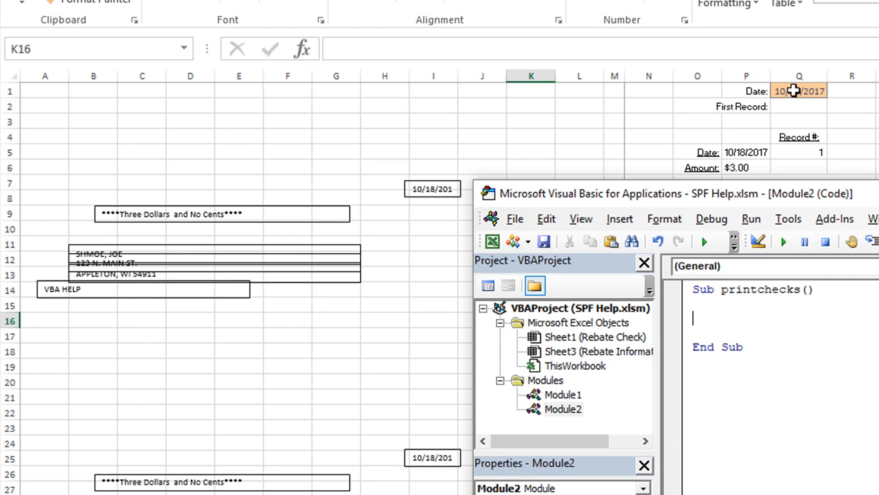
mouse_move(819, 91)
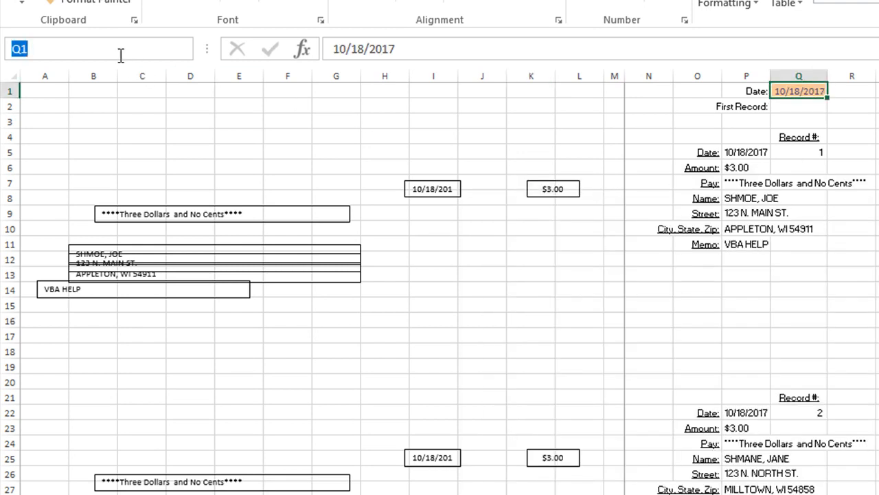
Name the date cell Q1 myDate via the Name Box
text(myDate)
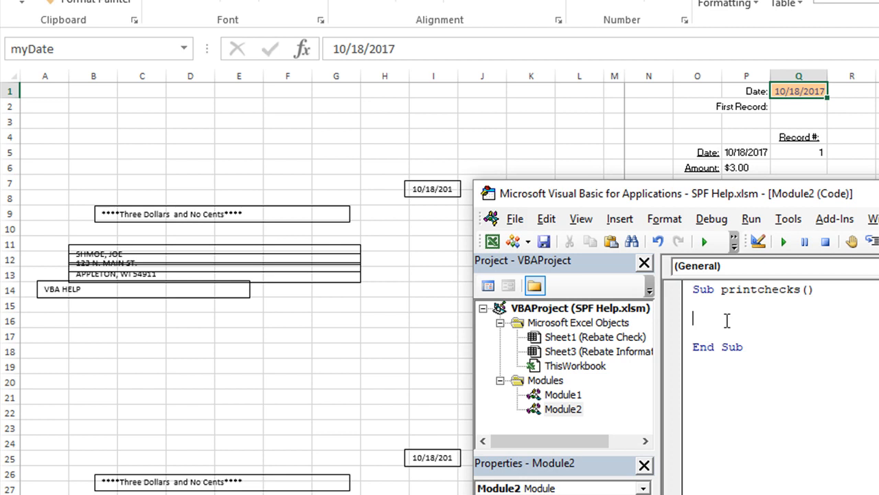
Add myDate = Sheet1.Range("mydate") and step through it with F8
text(mydate)
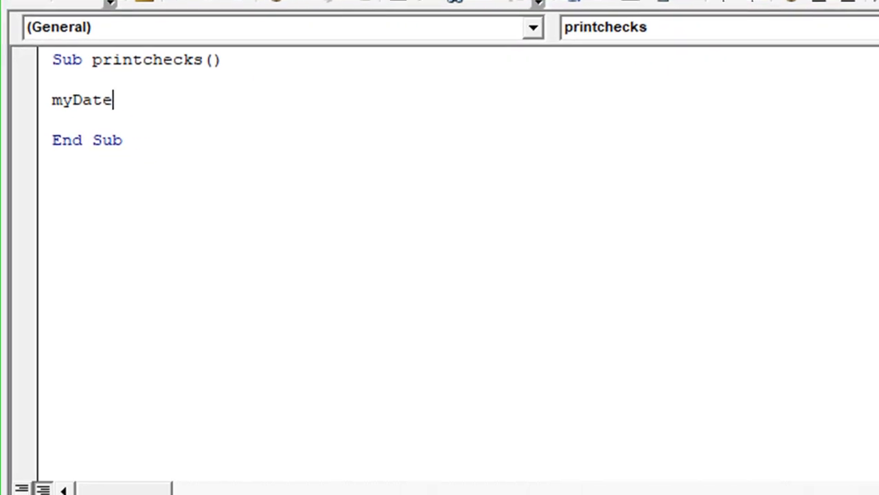
text(=)
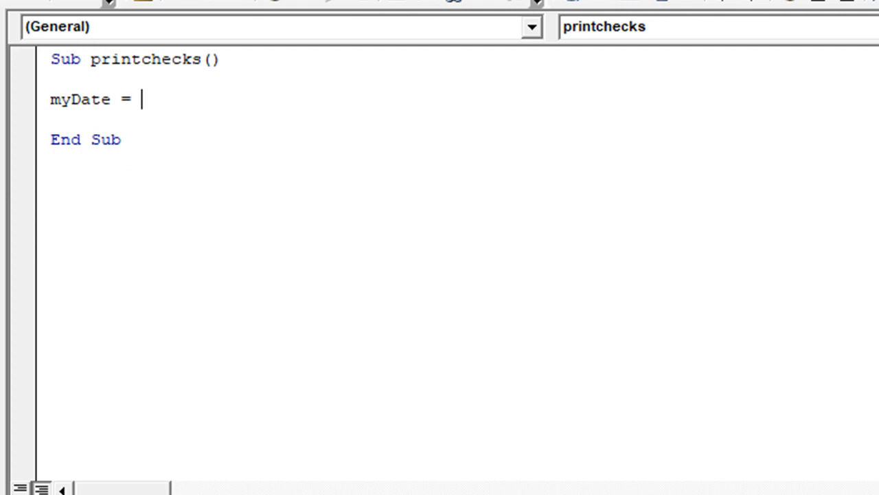
text(shee)
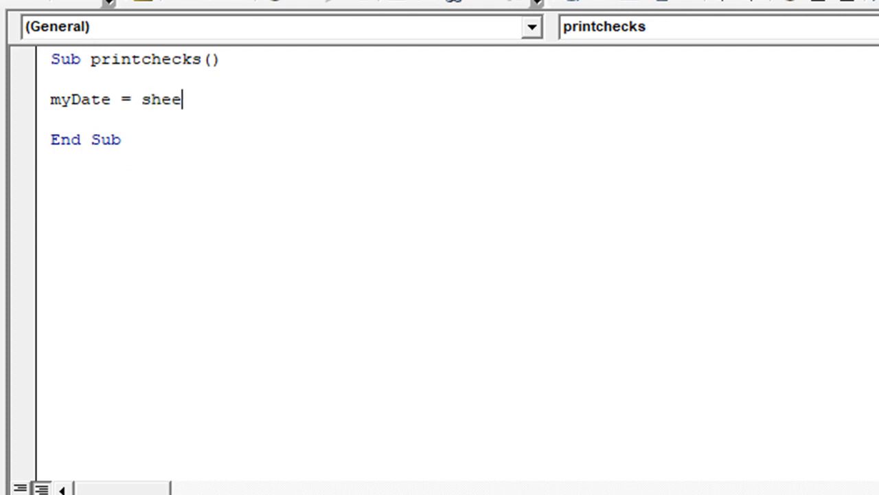
text(t1.ra)
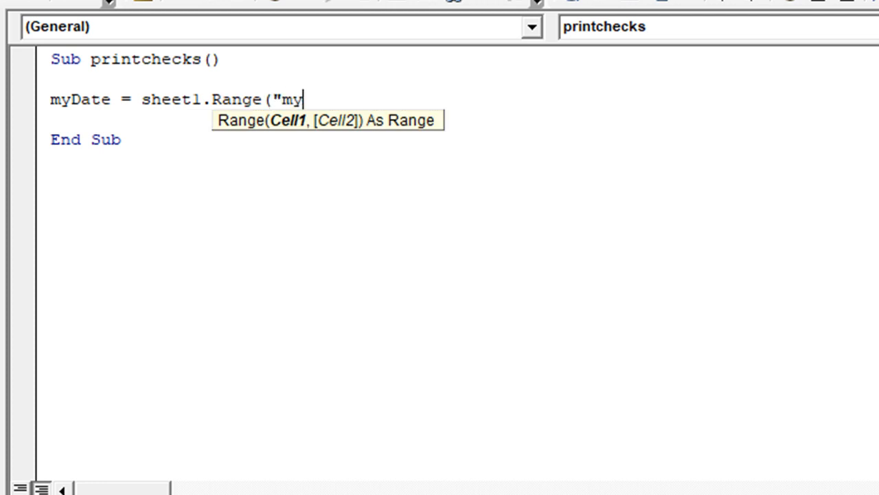
text(date"))
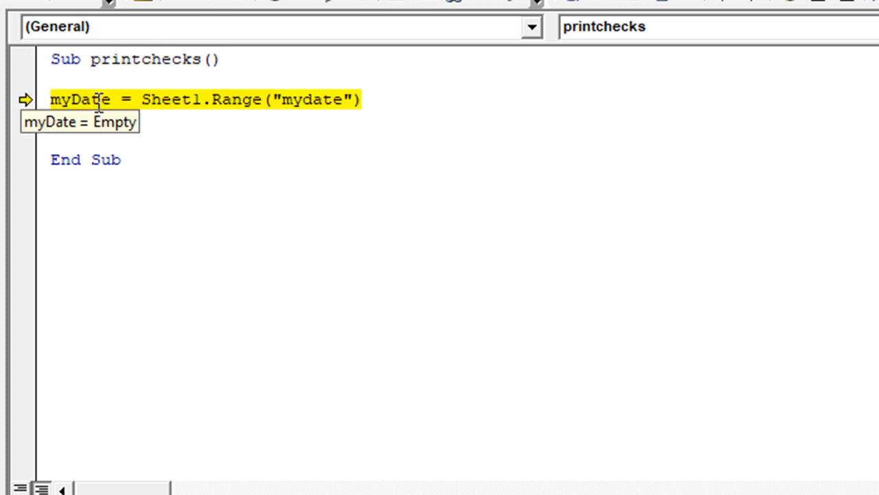
key(F8)
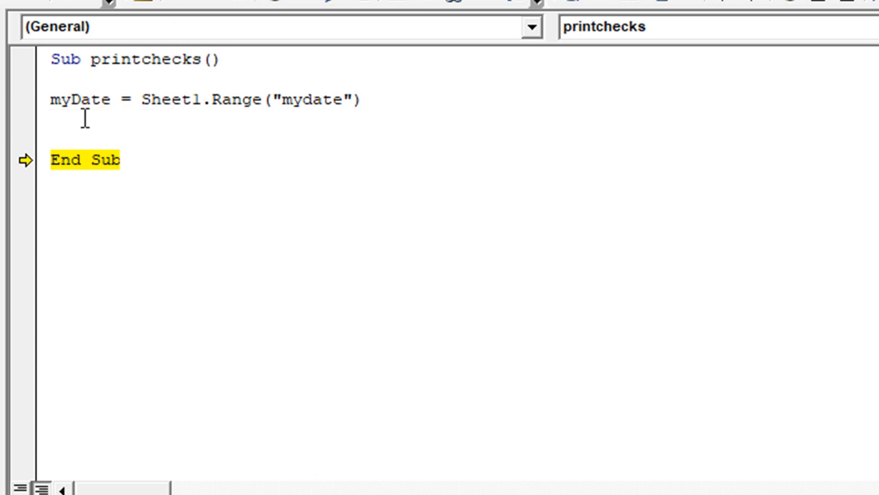
Add the comment 'loop around look for current date on a new line
text('loop)
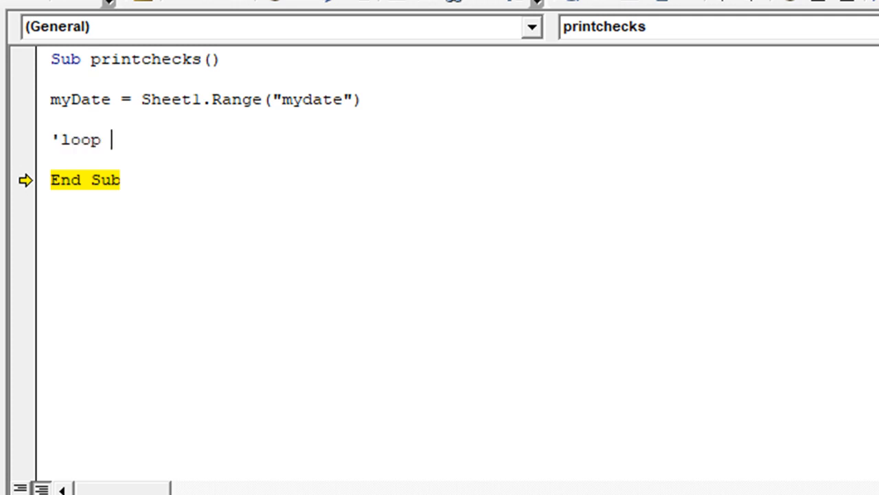
text(around look for)
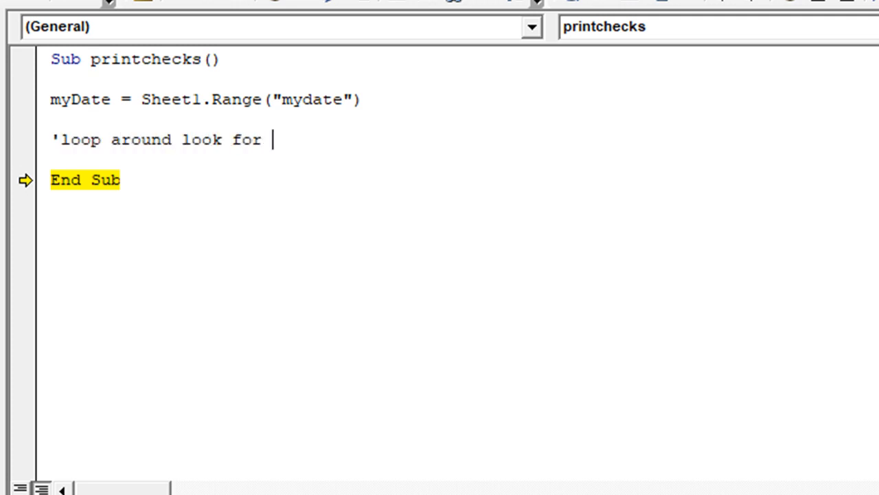
text(current date)
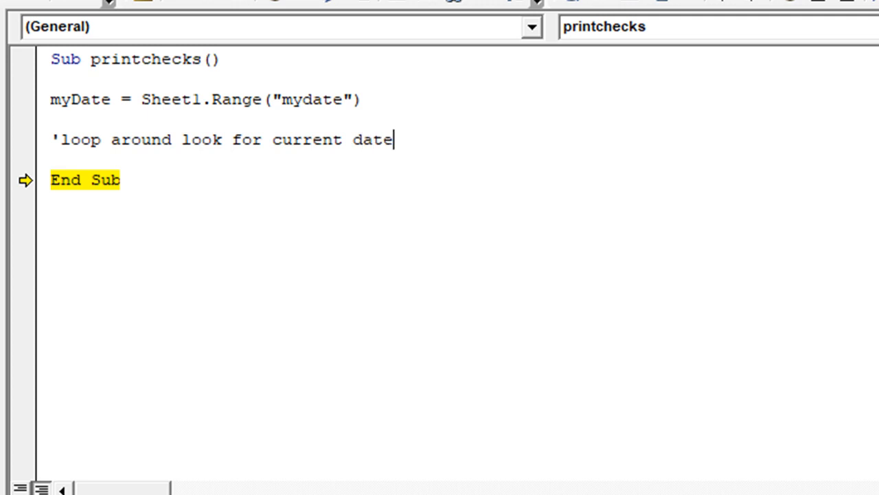
key(Return)
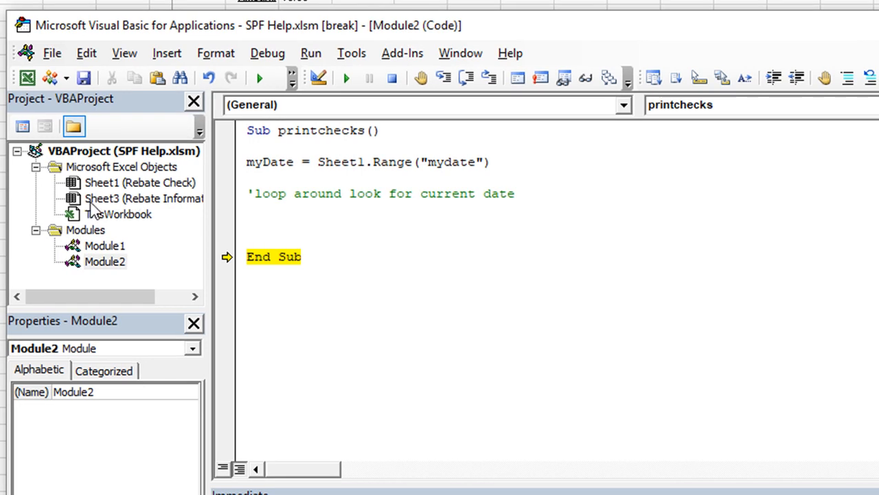
Select Sheet3, the Rebate Information Form, in the Project Explorer
click(137, 197)
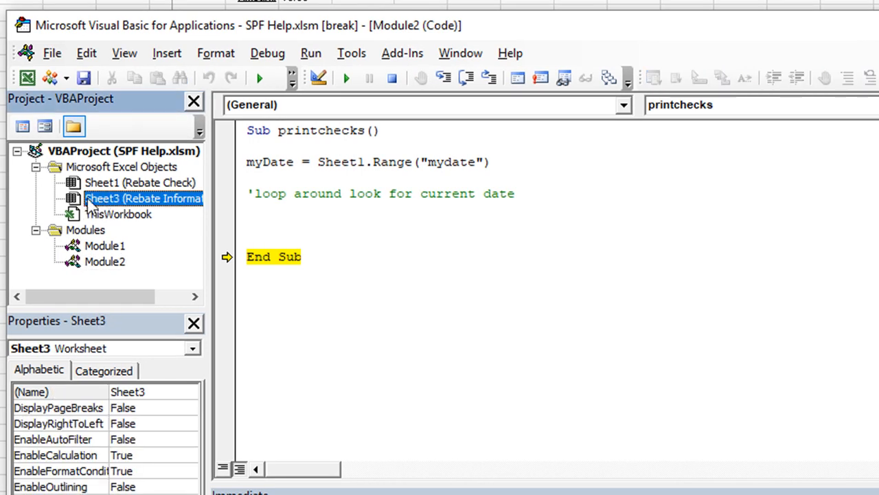
mouse_move(151, 407)
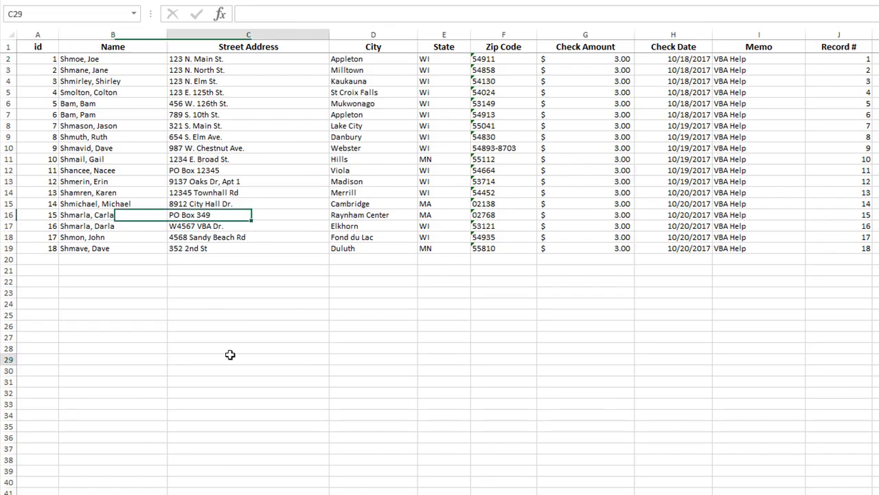
click(37, 336)
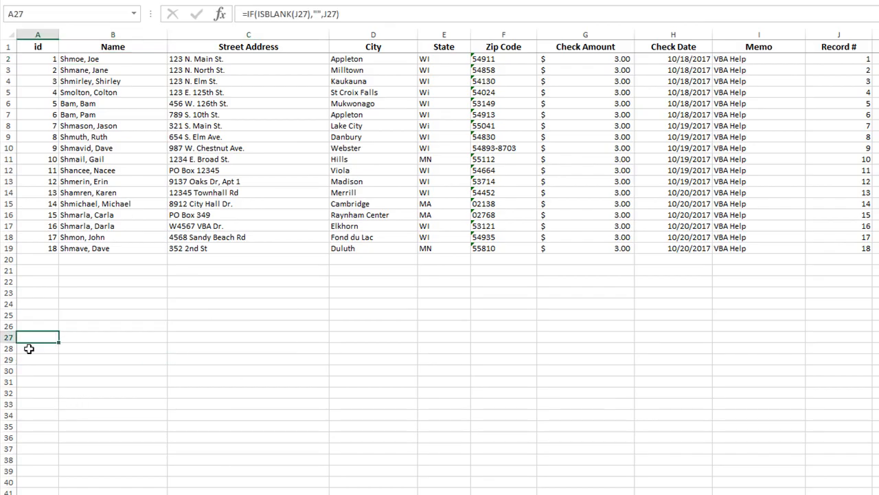
click(39, 371)
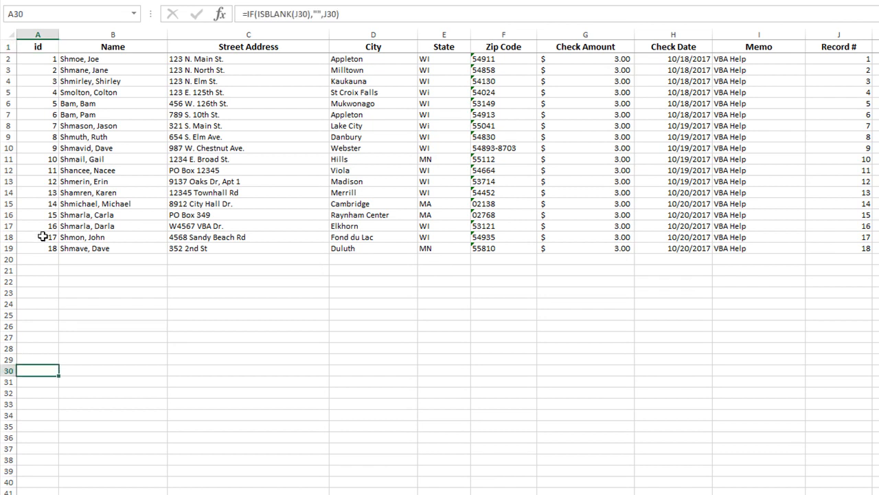
click(37, 248)
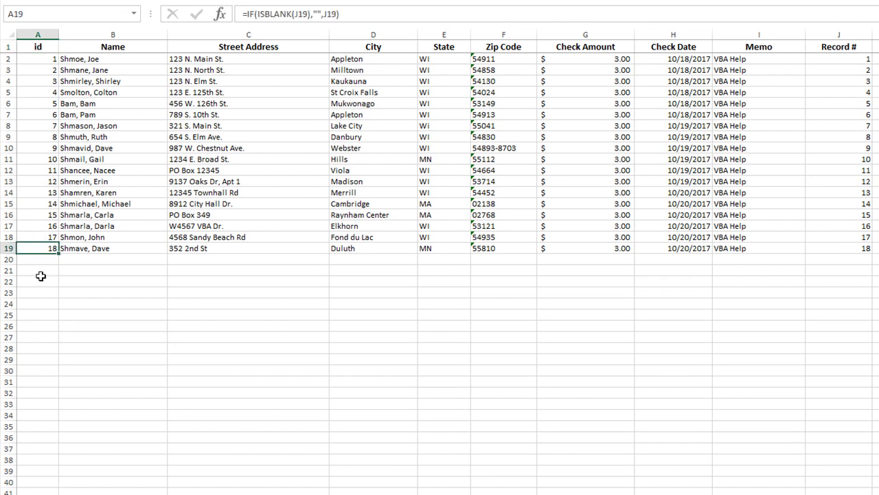
click(38, 282)
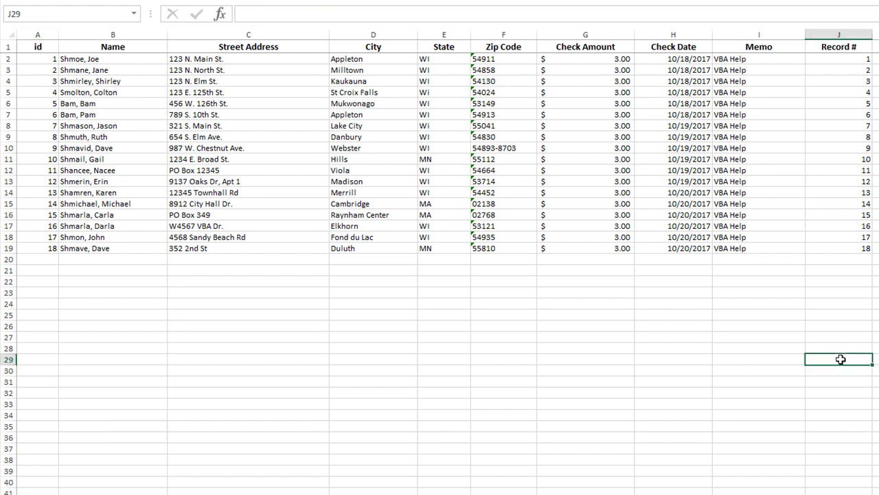
click(838, 247)
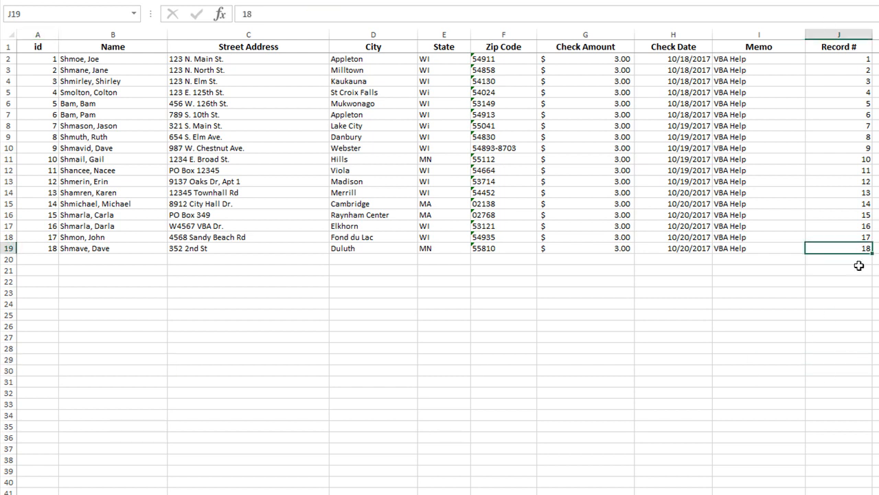
mouse_move(860, 388)
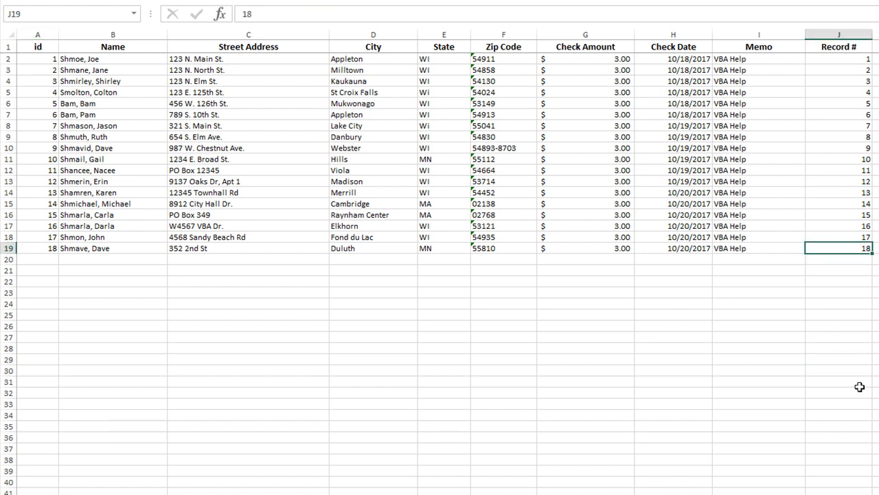
click(838, 382)
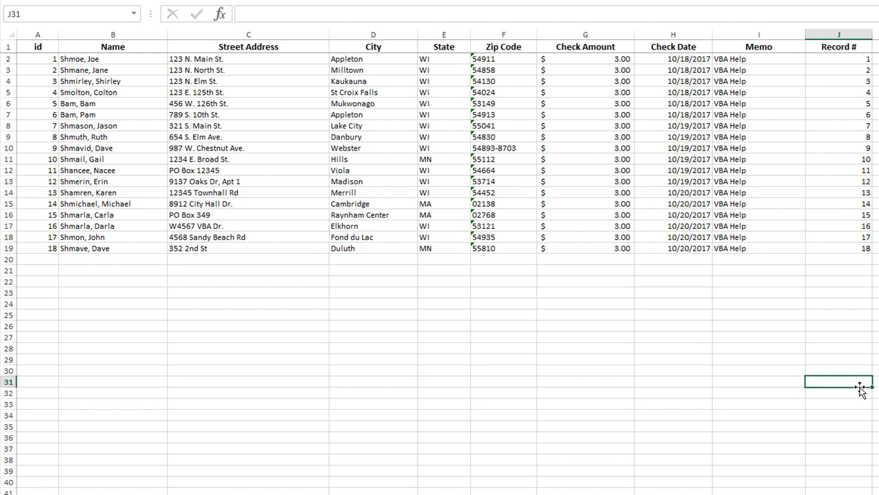
click(838, 247)
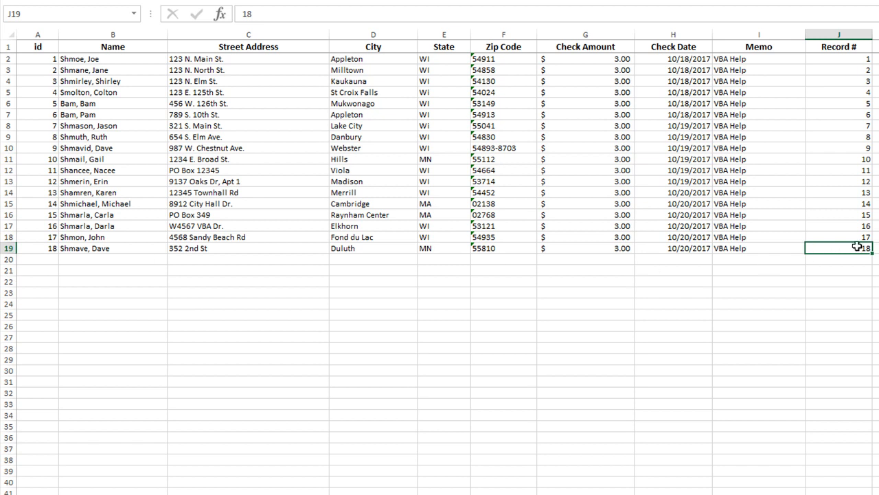
mouse_move(630, 323)
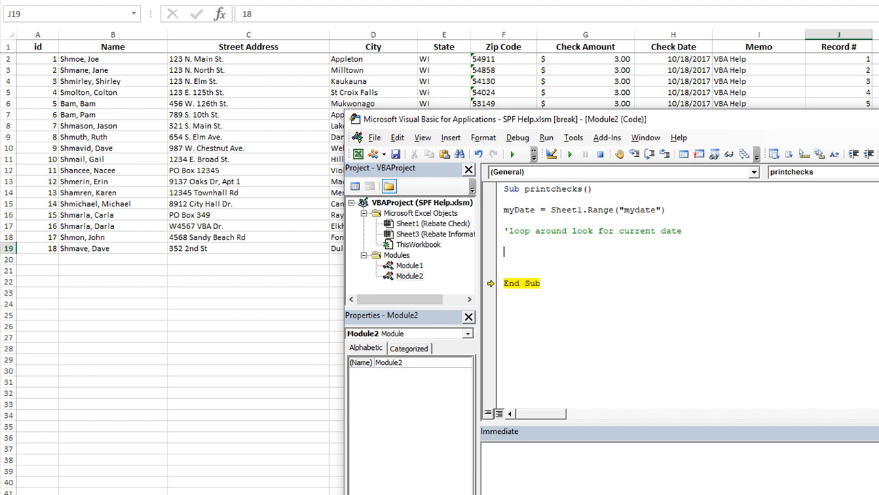
Add the 'get last row comment and begin myLR = Sheet3.Cells(Rows.Count, "J")
text('get last row)
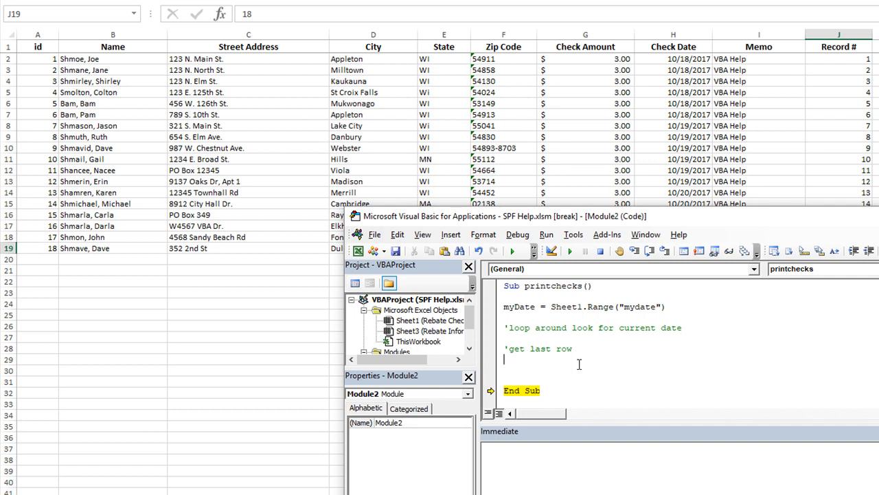
text(my)
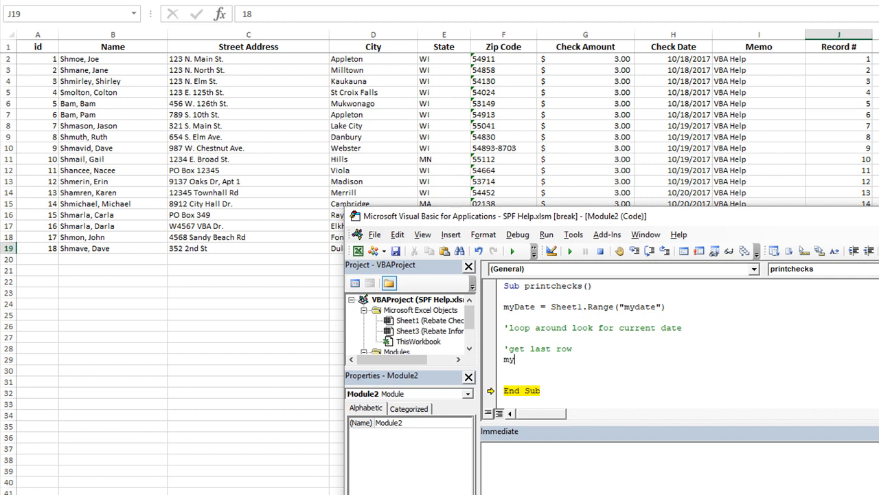
text(LR =)
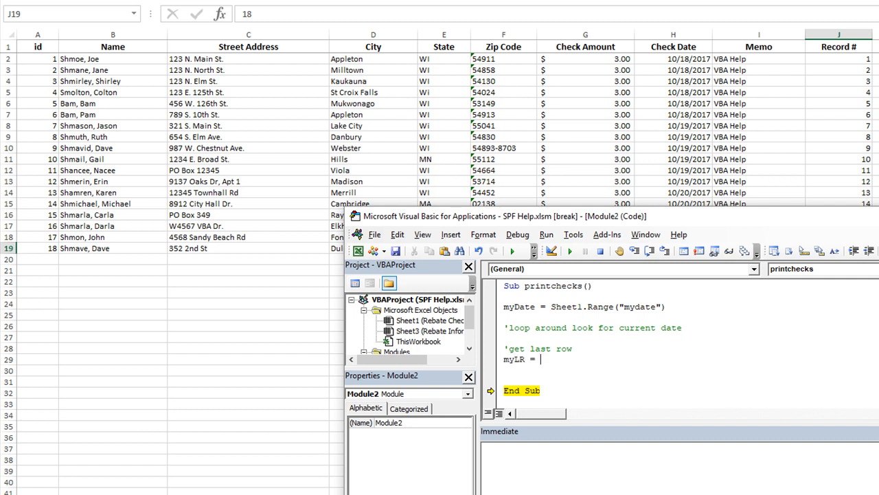
text(sheet2.)
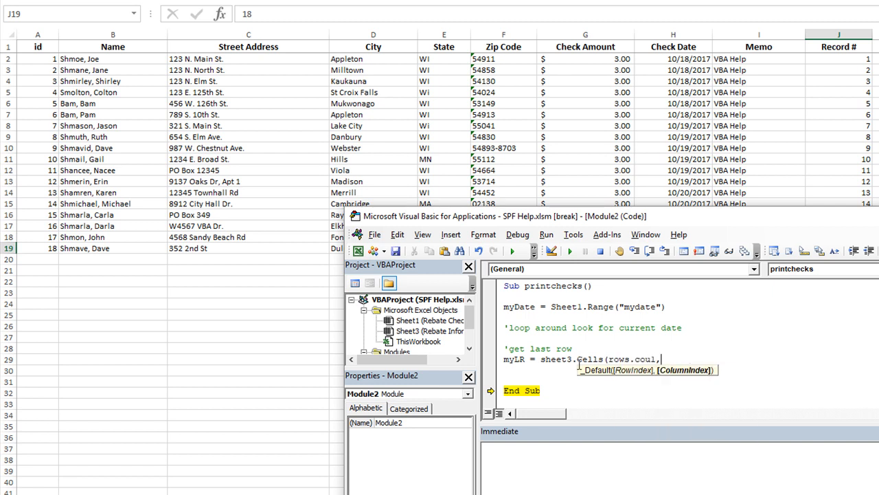
text(count,1)
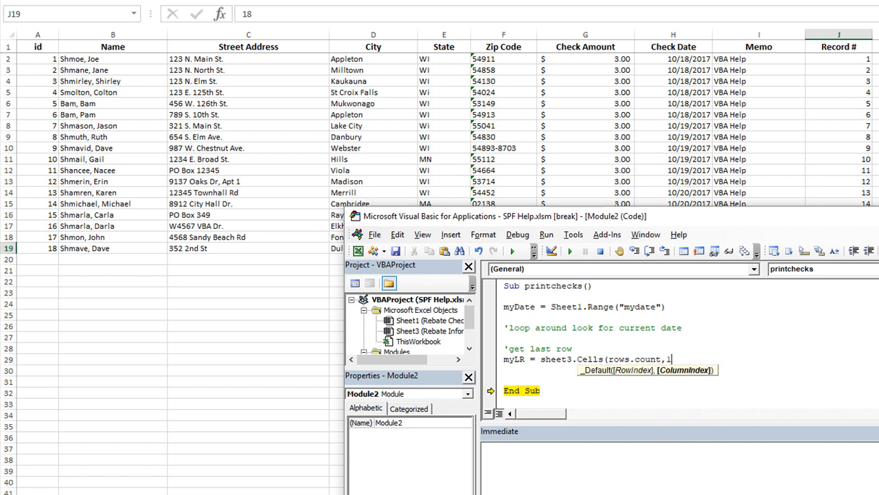
text("j"))
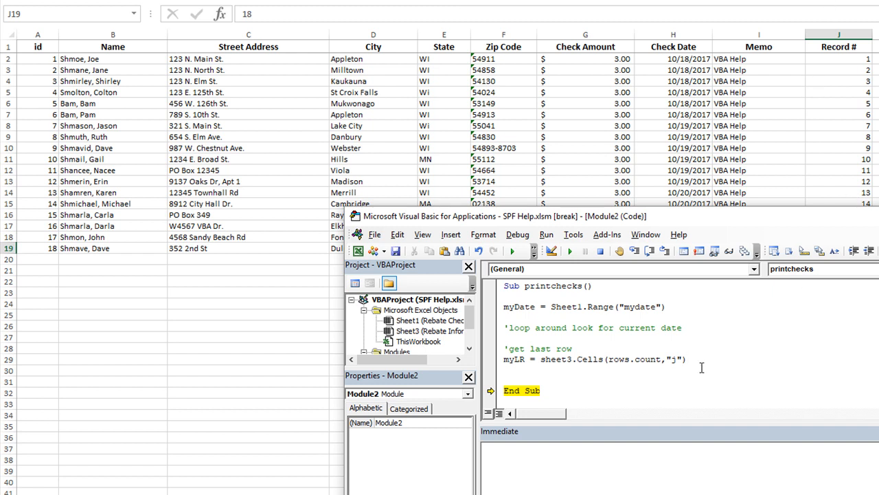
Finish the line with .End(xlUp).Row and commit it so it formats
text(.end)
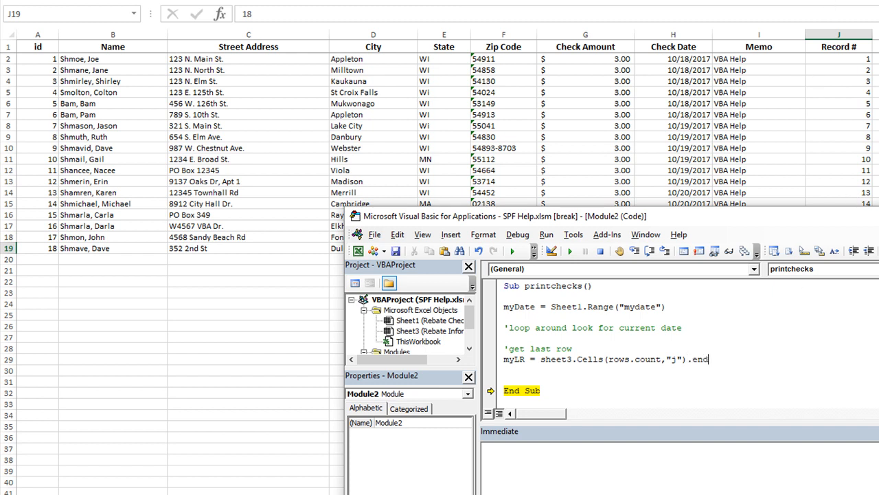
text((xlup))
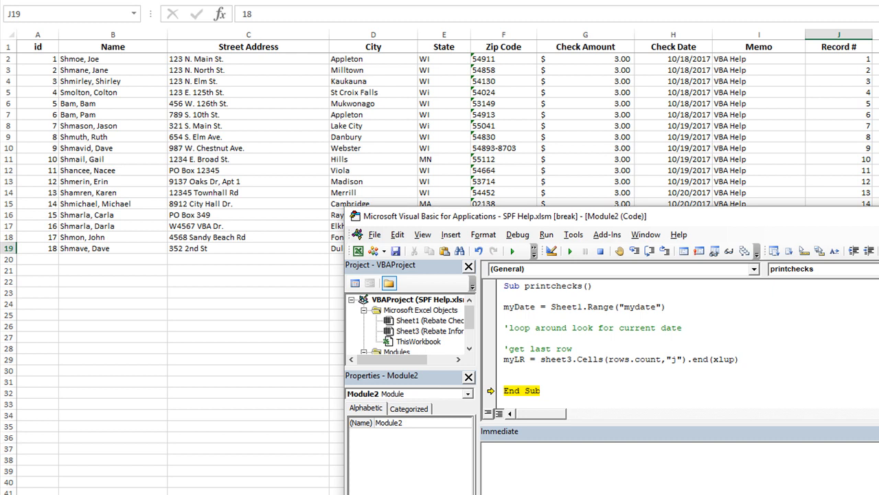
text(.row)
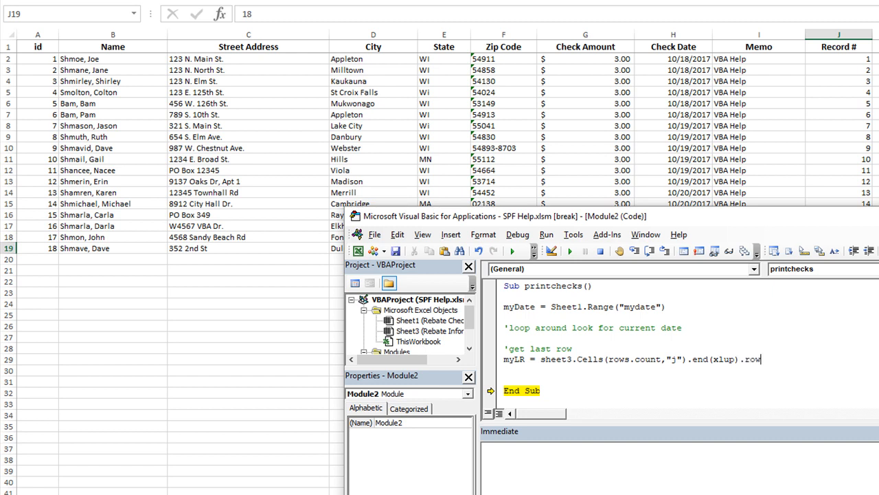
double_click(723, 359)
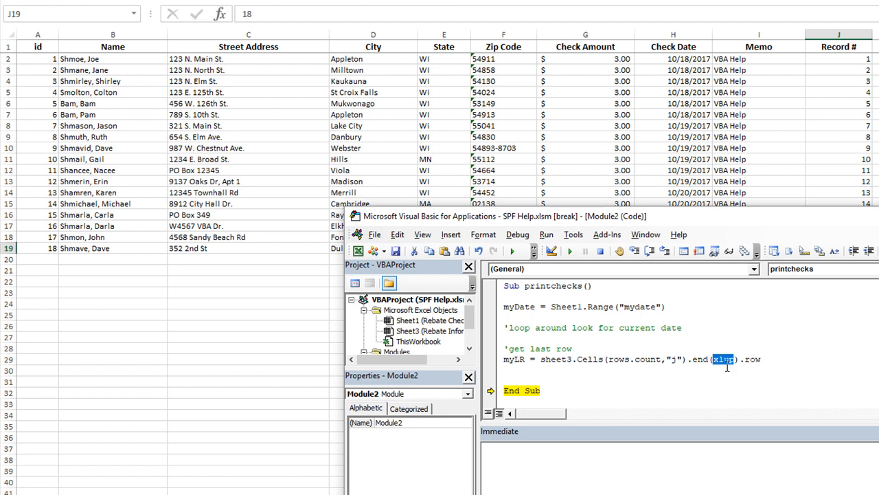
click(721, 359)
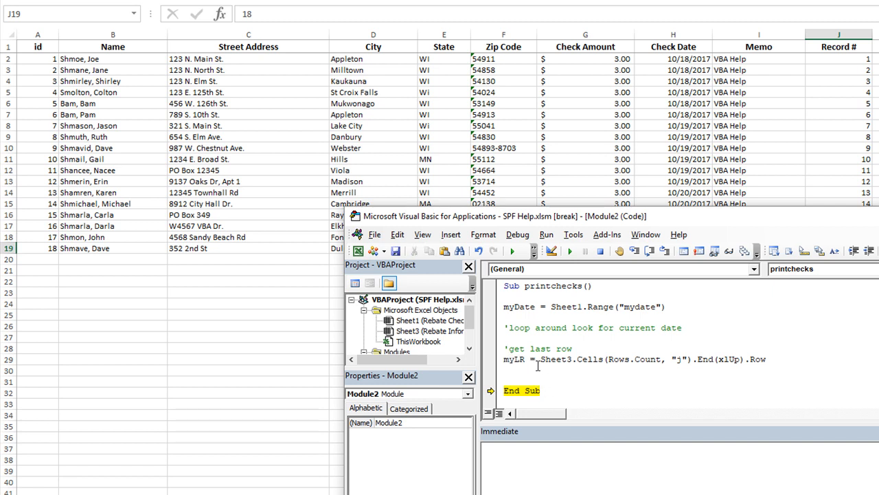
Write a For x = 2 To myLR loop closed by Next x
text(for)
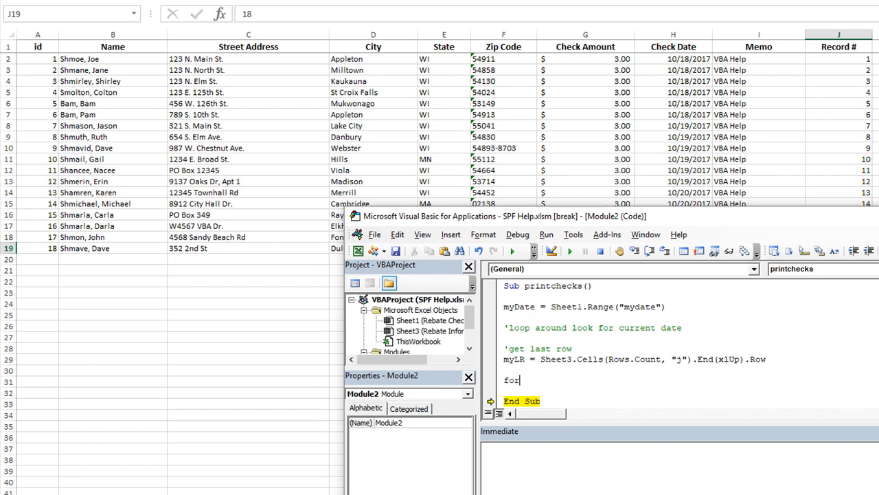
text(x =)
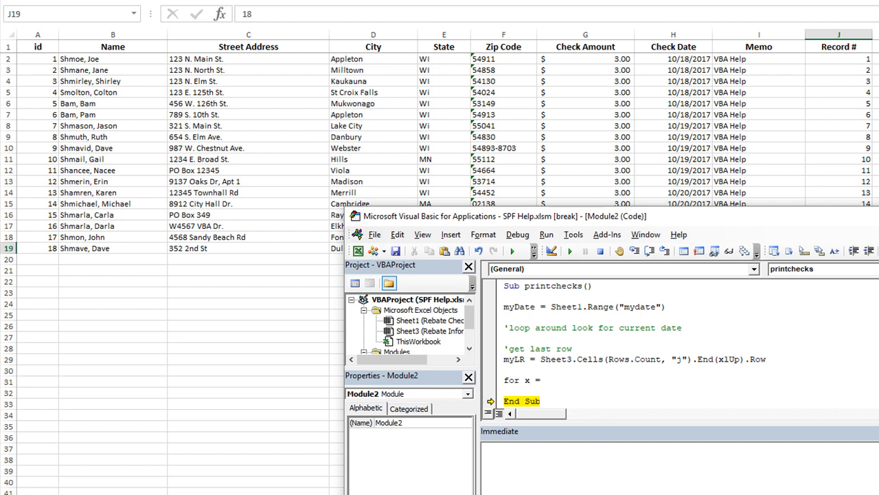
click(543, 380)
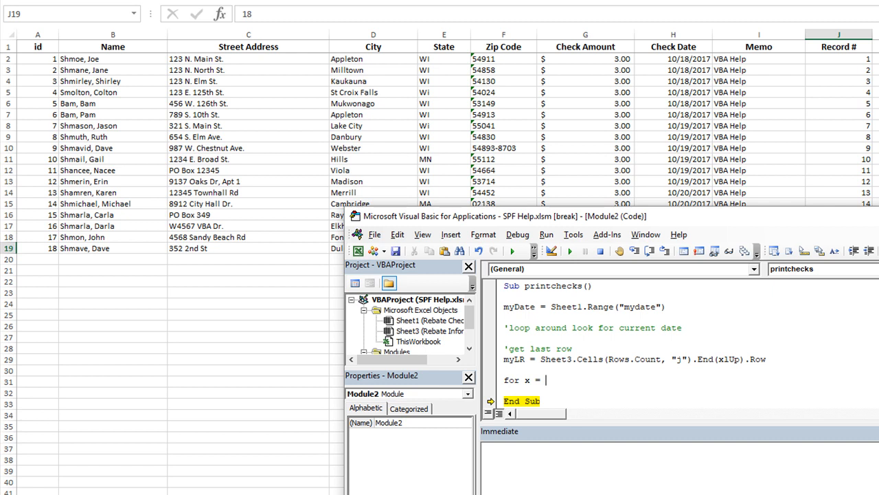
text(2 to)
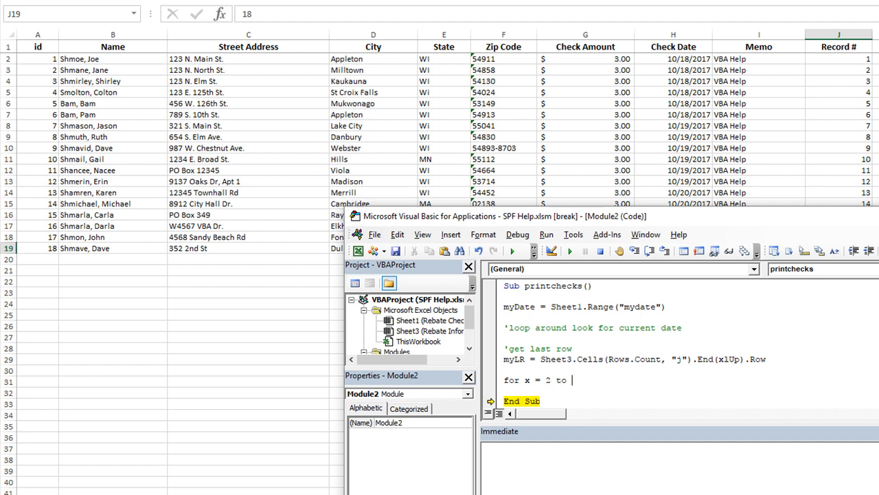
text(myLR)
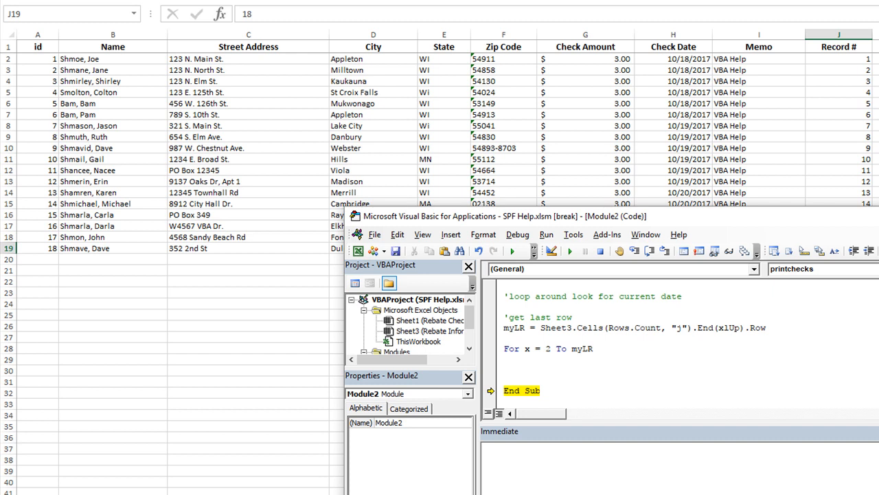
text(next x)
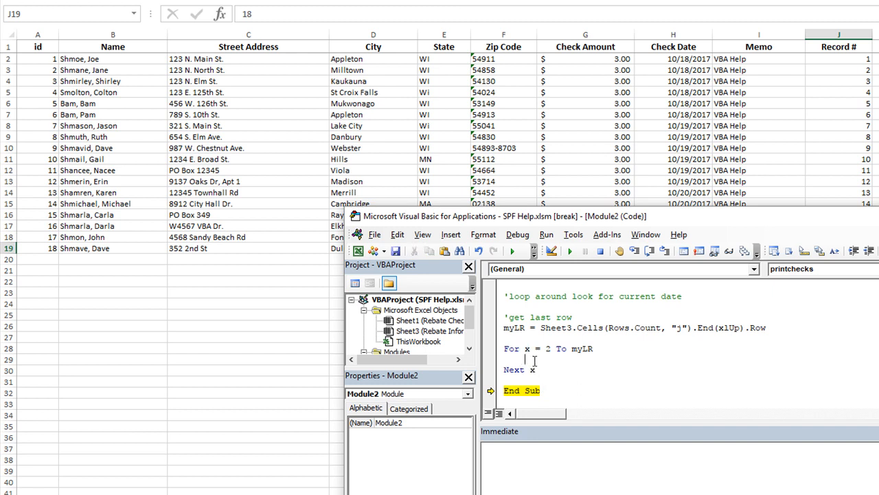
Add a 'check for dates comment and an If Sheet3.Cells(x, 8) = myDate Then ... End If block inside the loop
text('check for dates)
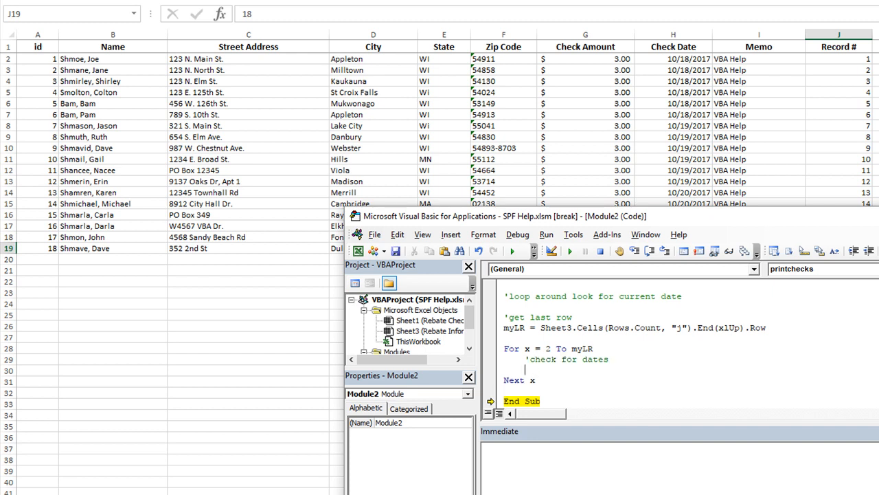
text(if sheet3.Cells(x)
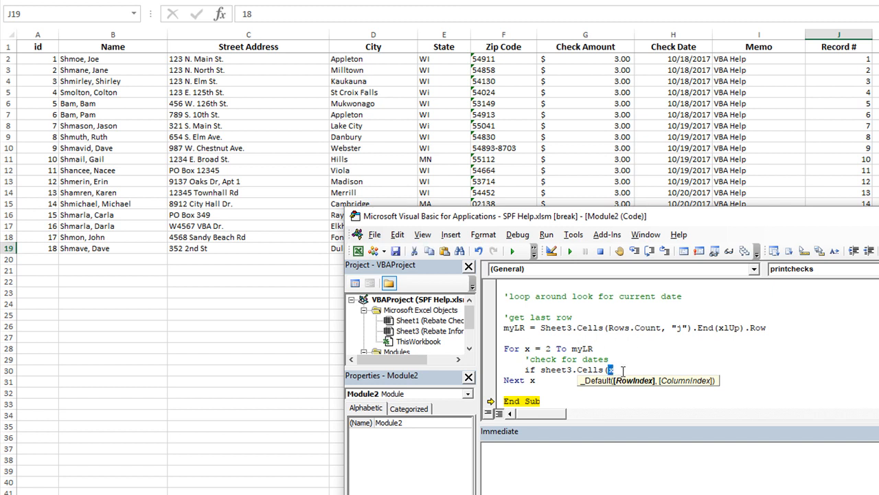
text(,)
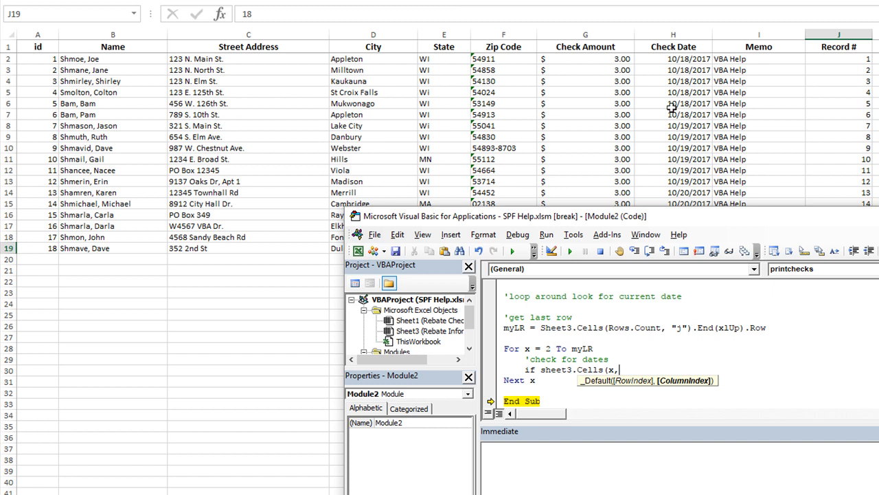
mouse_move(673, 288)
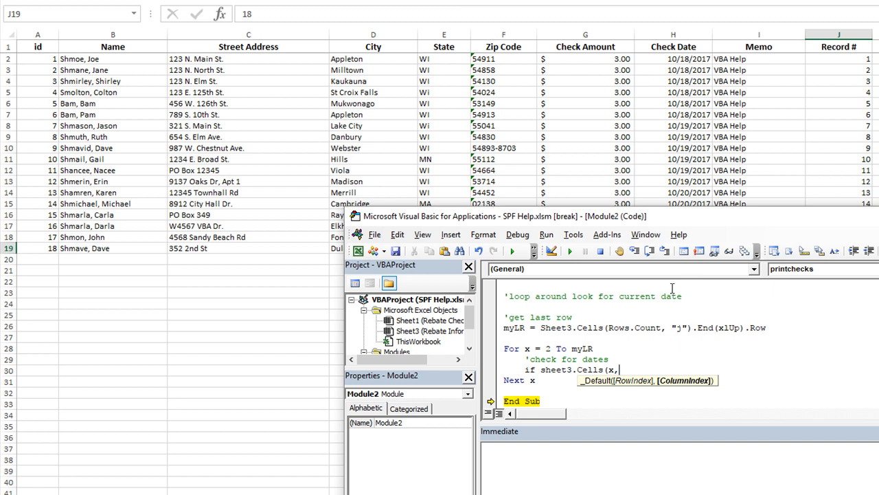
text(8))
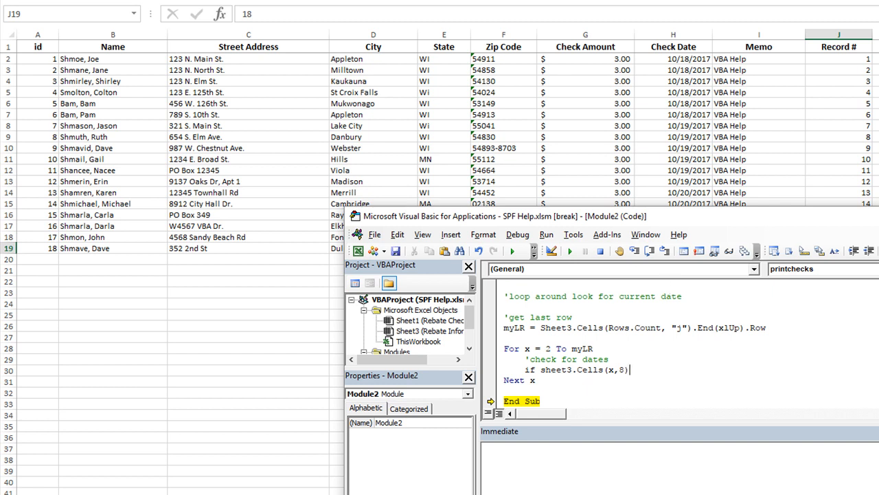
key(Backspace)
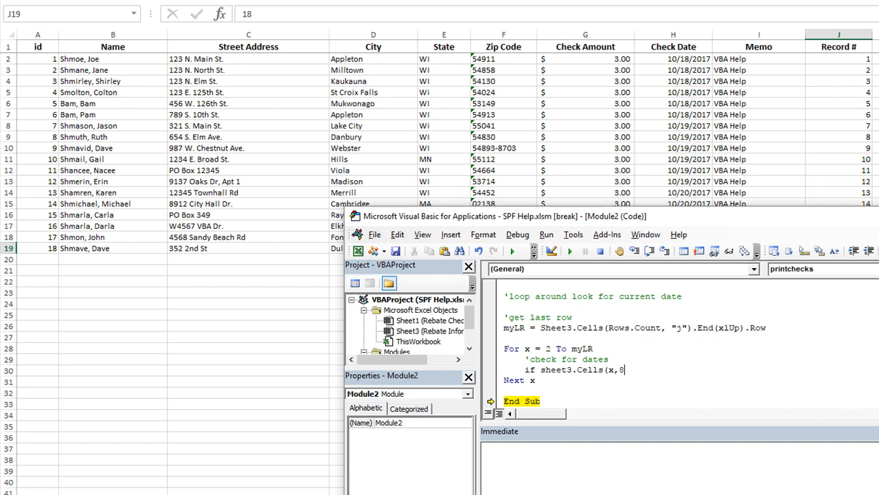
text()=)
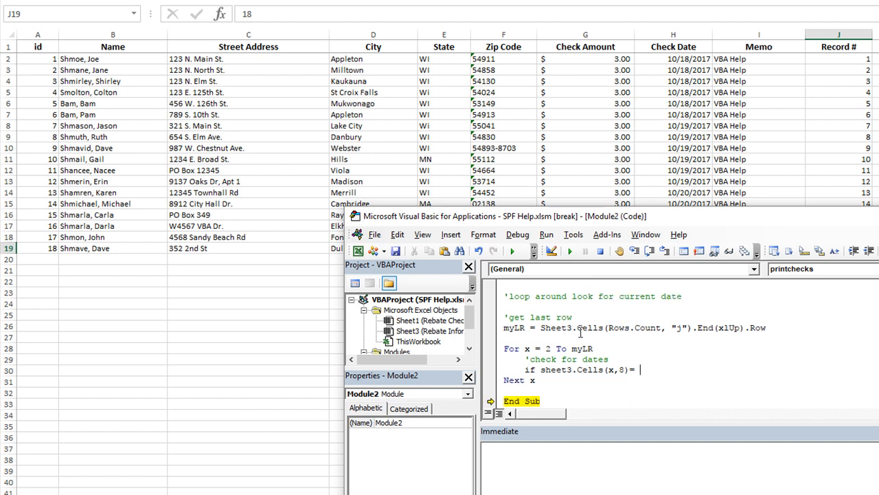
text(myDaet)
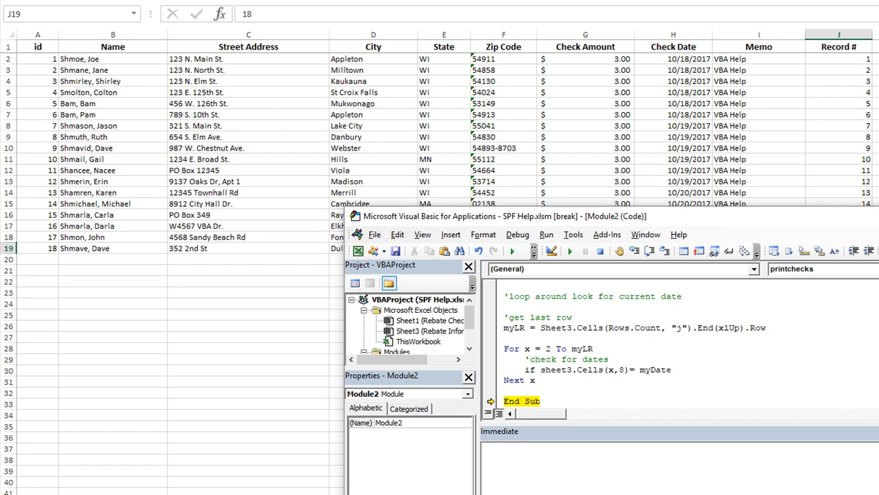
click(676, 370)
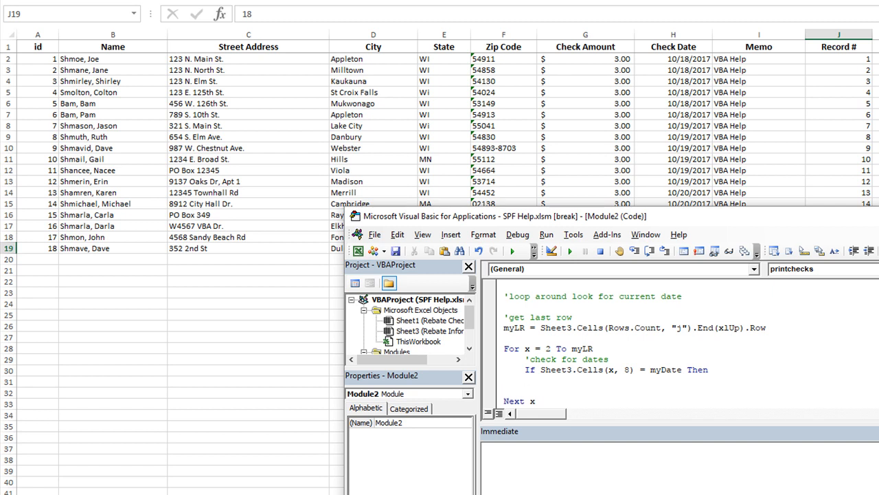
text(End If)
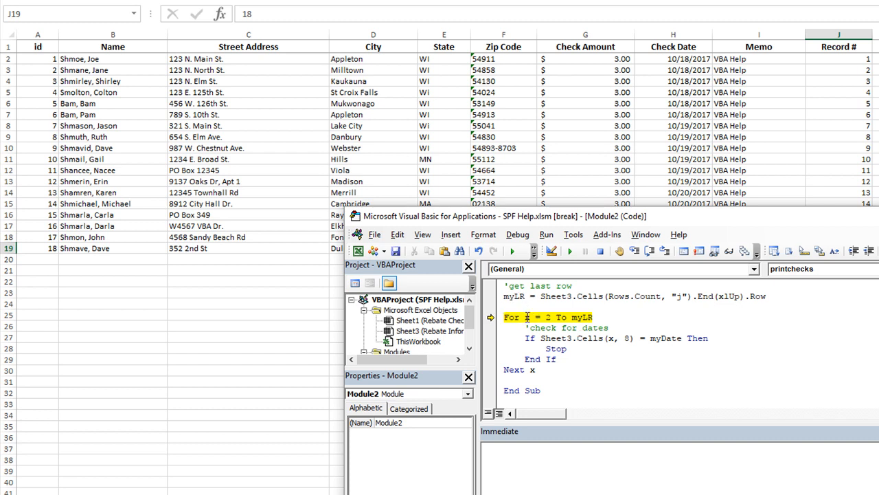
mouse_move(579, 316)
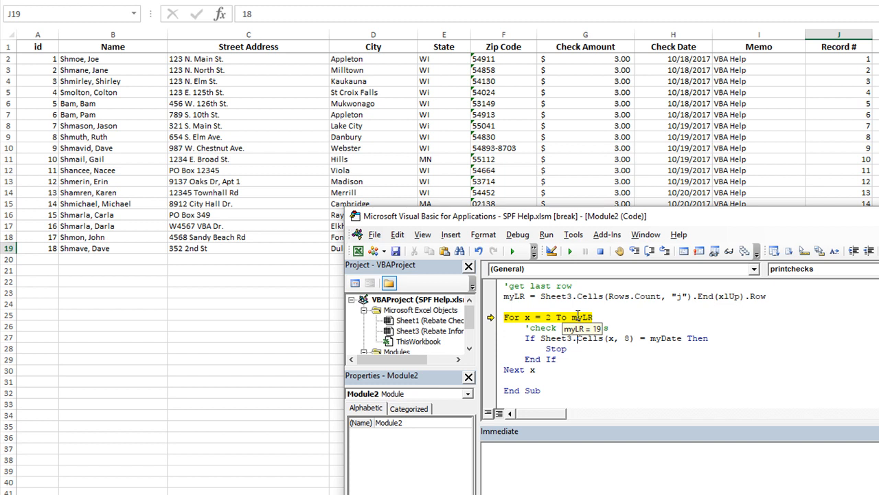
Run the macro to its halt, then write a 'get id number comment inside the If block
key(F8)
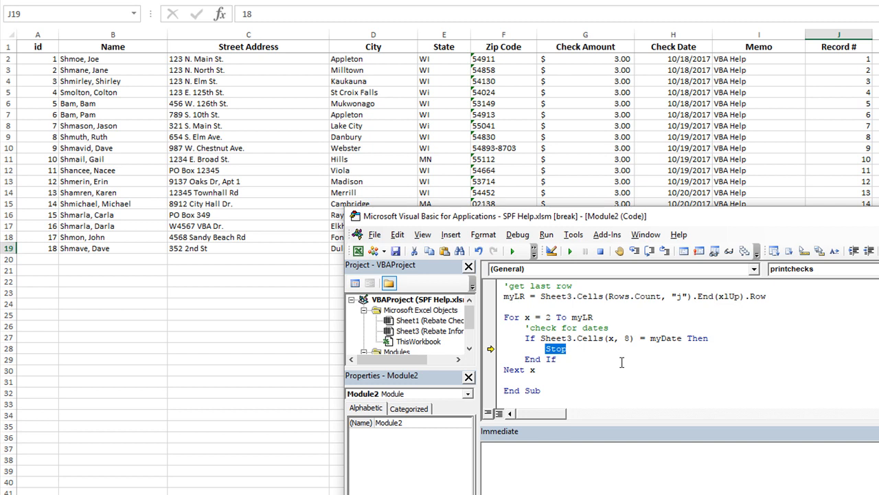
text('get)
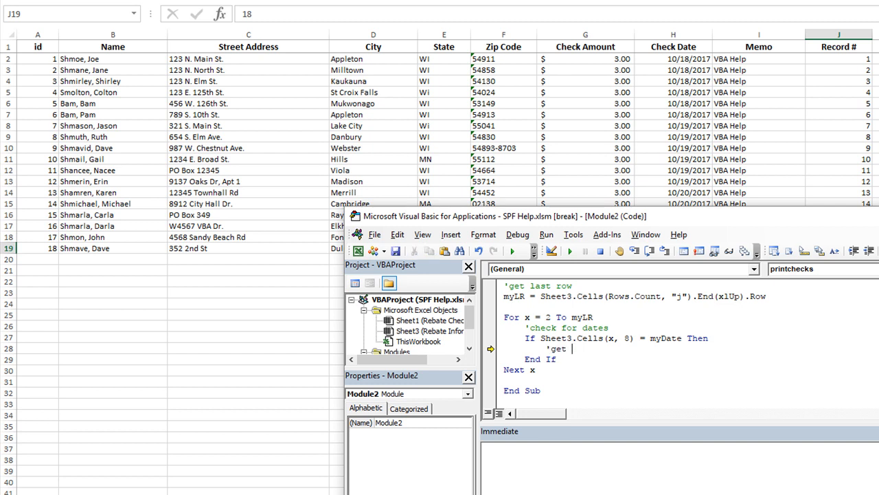
text(id number)
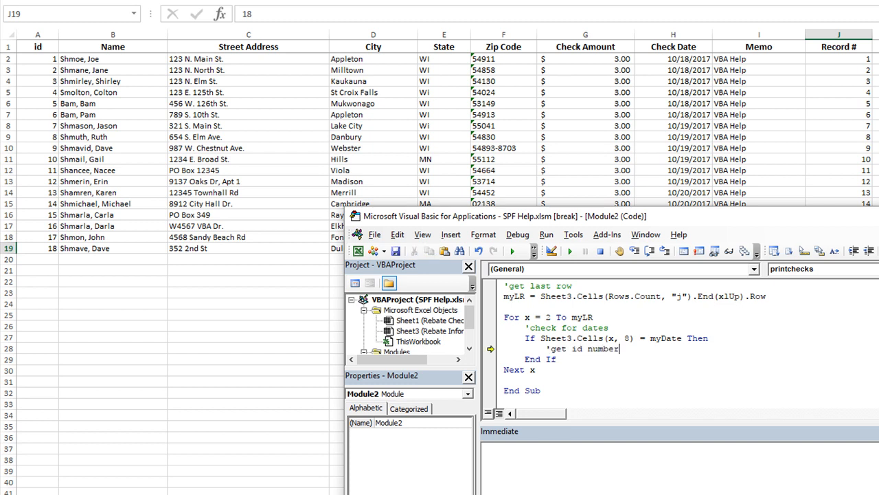
key(Return)
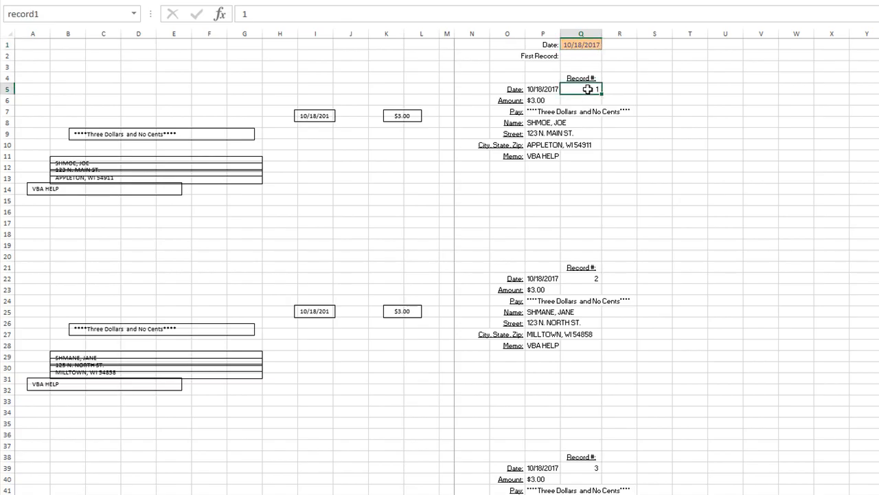
mouse_move(448, 66)
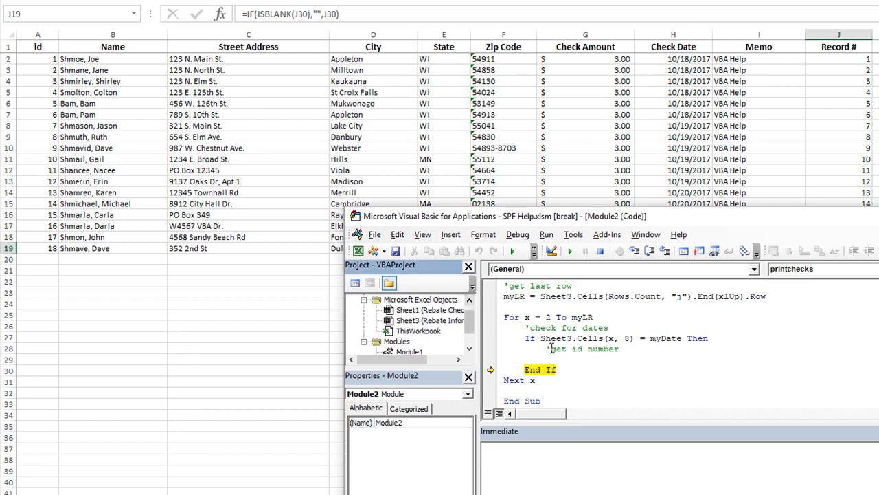
Set Sheet1.Range("record1") equal to Sheet3.Cells(x, 1) under the id number comment
text(sheet1)
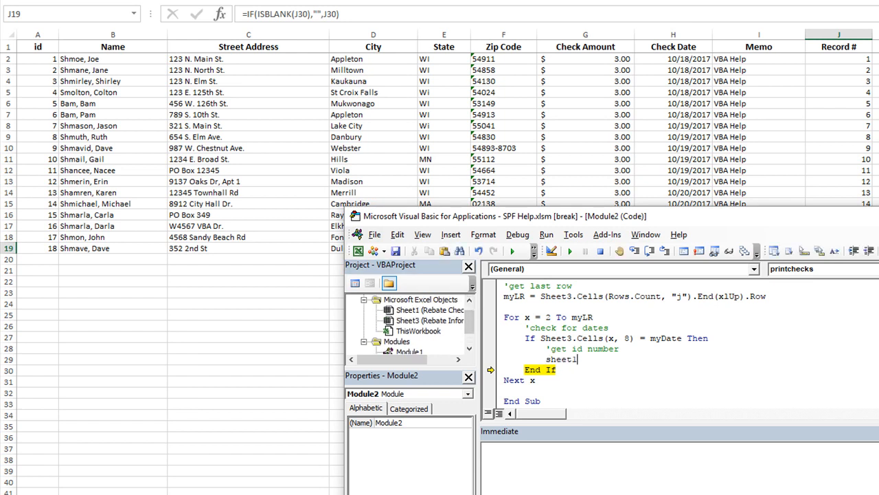
text(.ran)
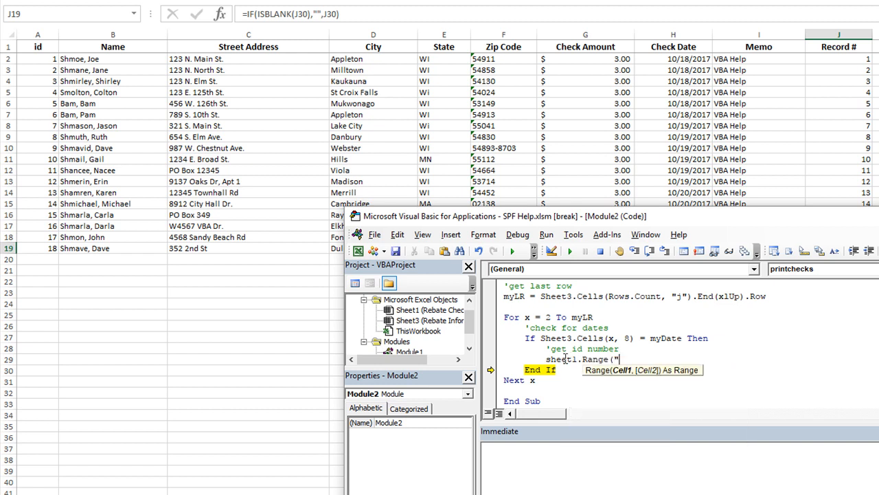
text(record1"))
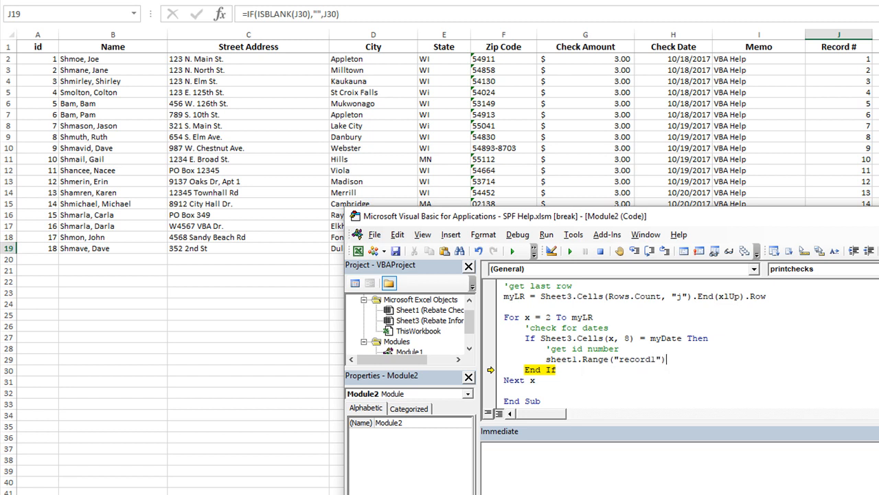
text(=)
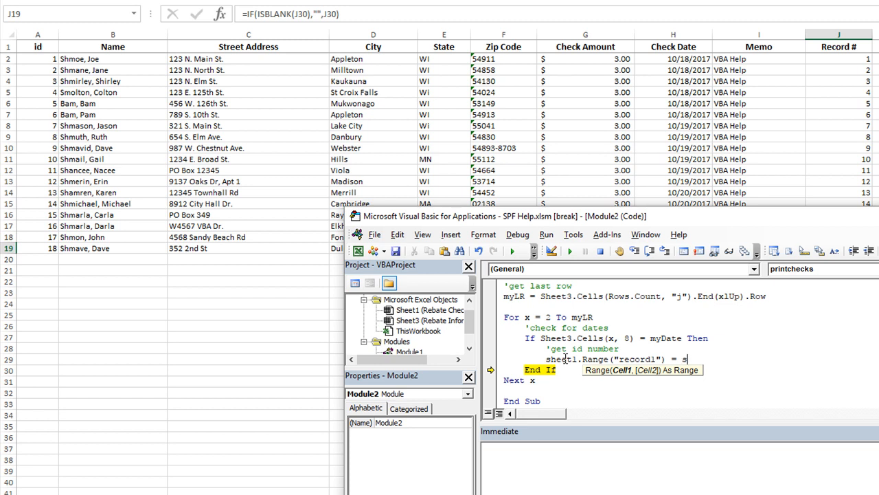
text(sheet3)
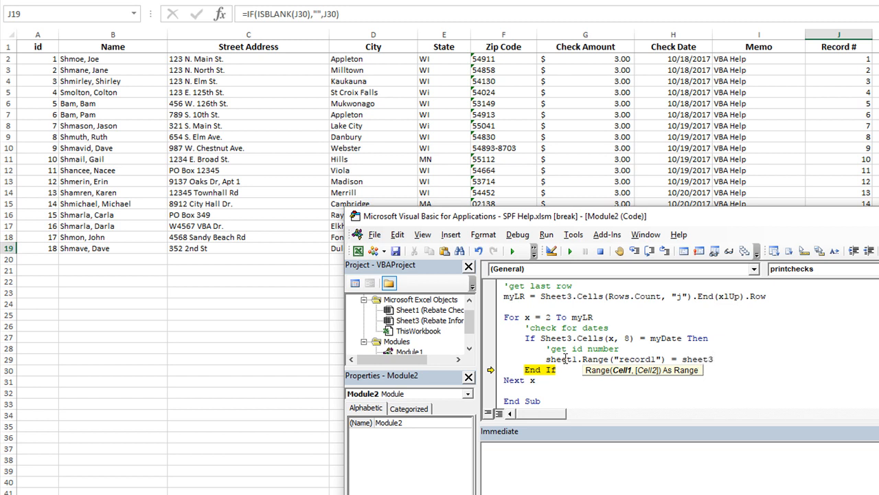
text(ce)
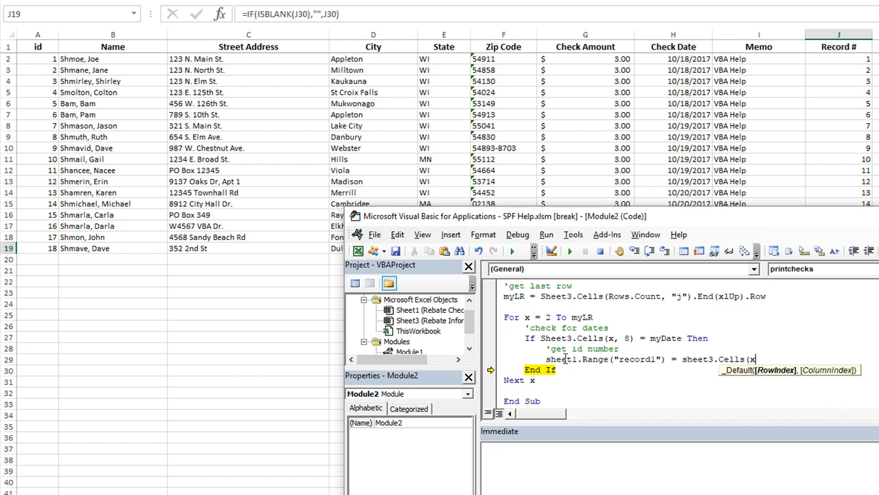
text(,)
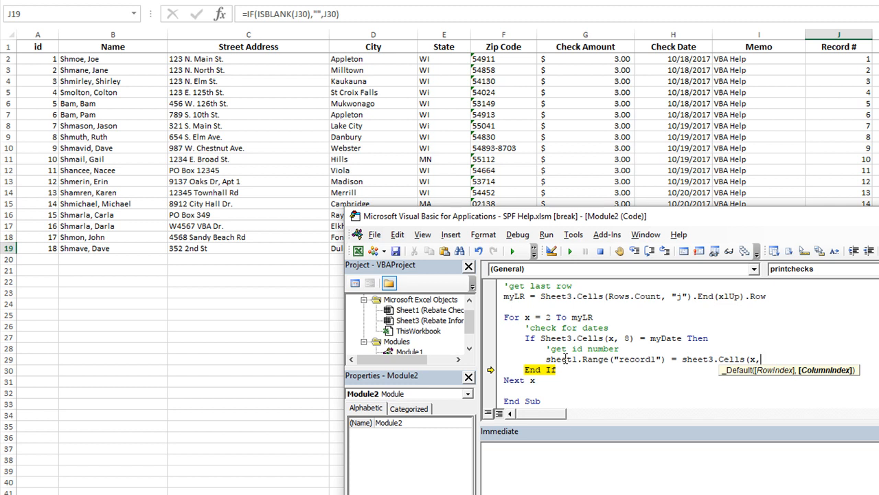
text(1))
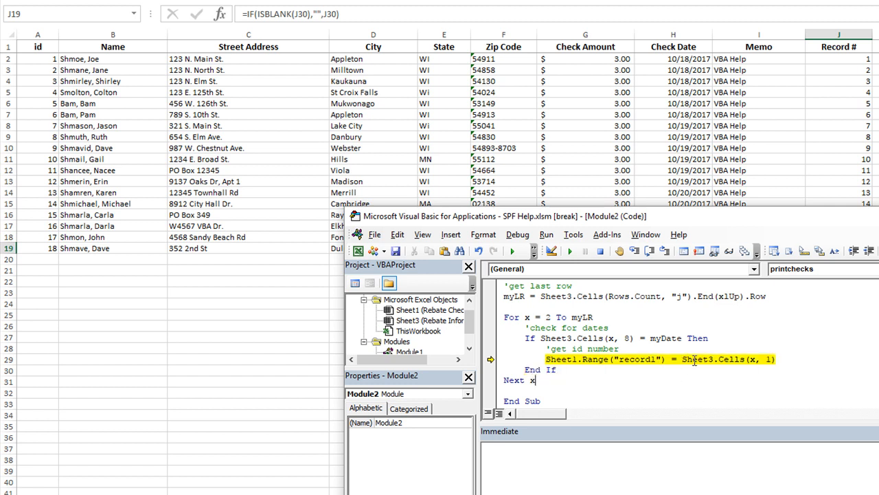
mouse_move(714, 359)
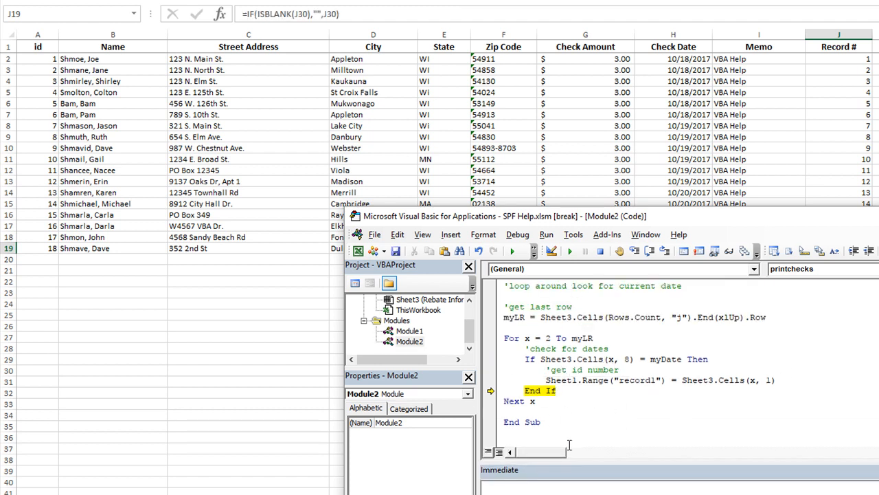
mouse_move(613, 409)
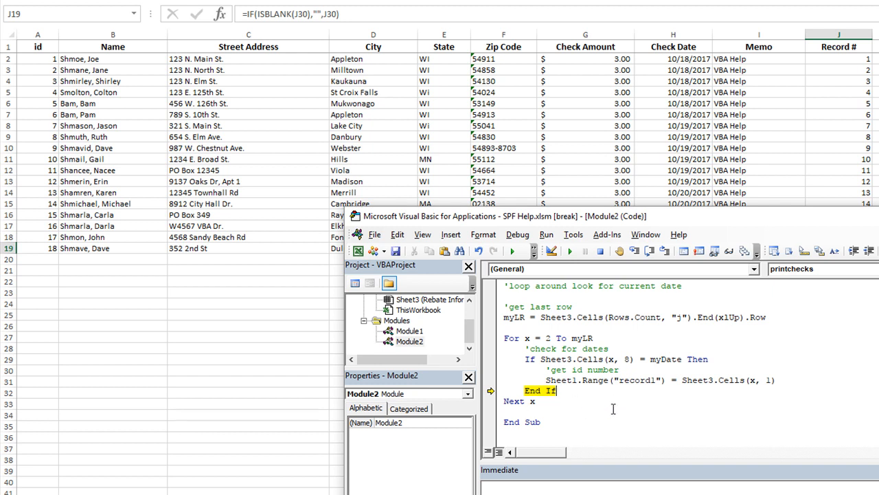
mouse_move(613, 410)
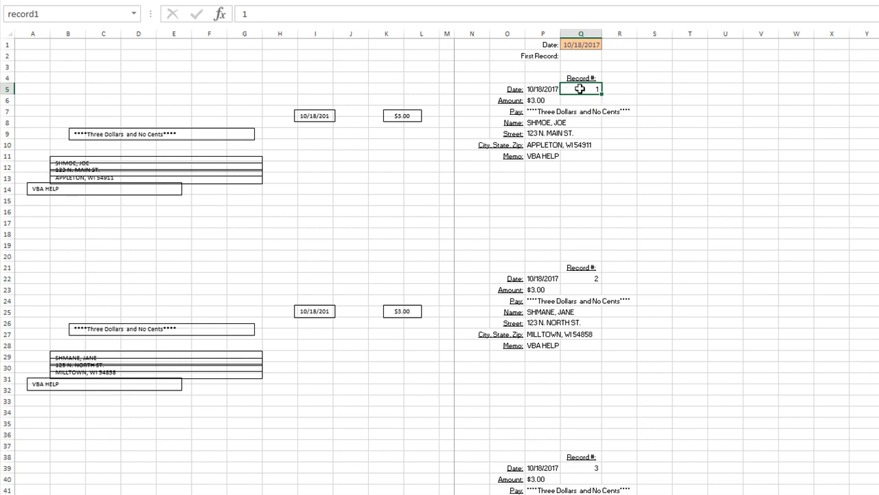
click(579, 278)
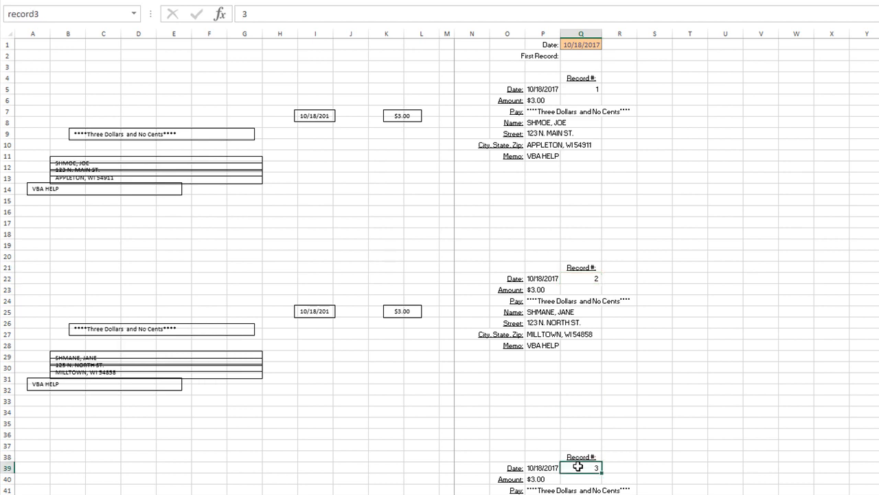
click(581, 89)
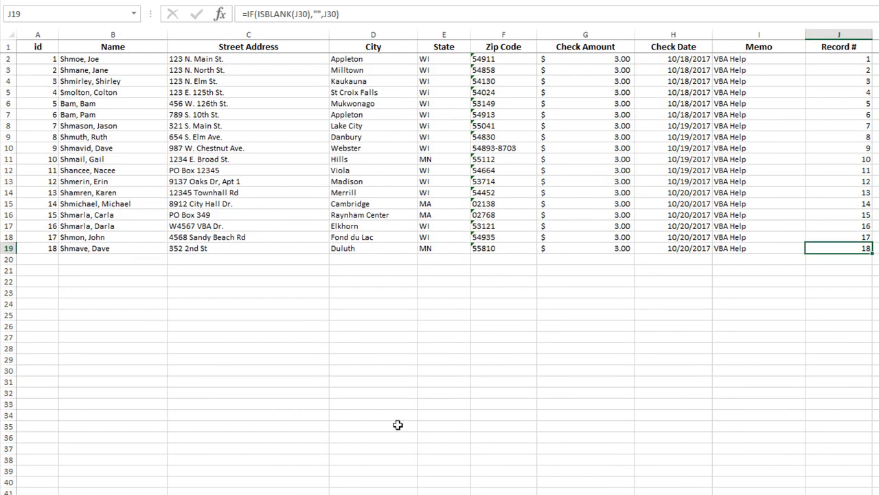
mouse_move(325, 478)
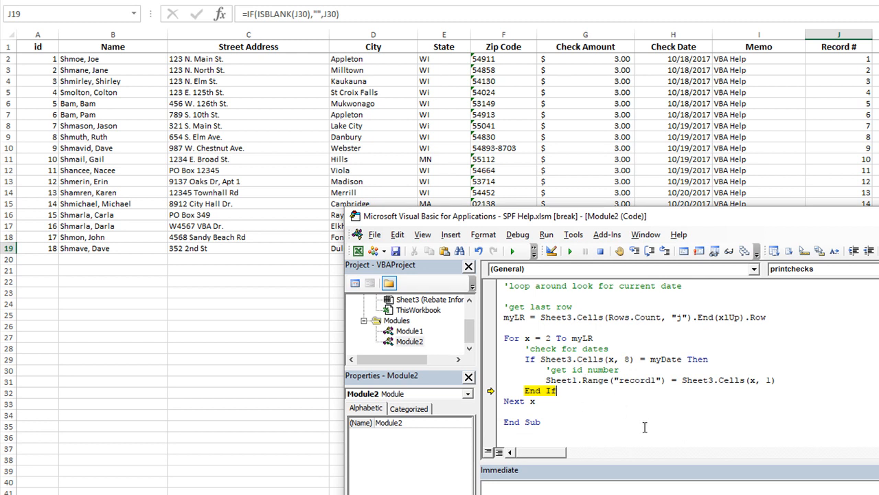
mouse_move(621, 373)
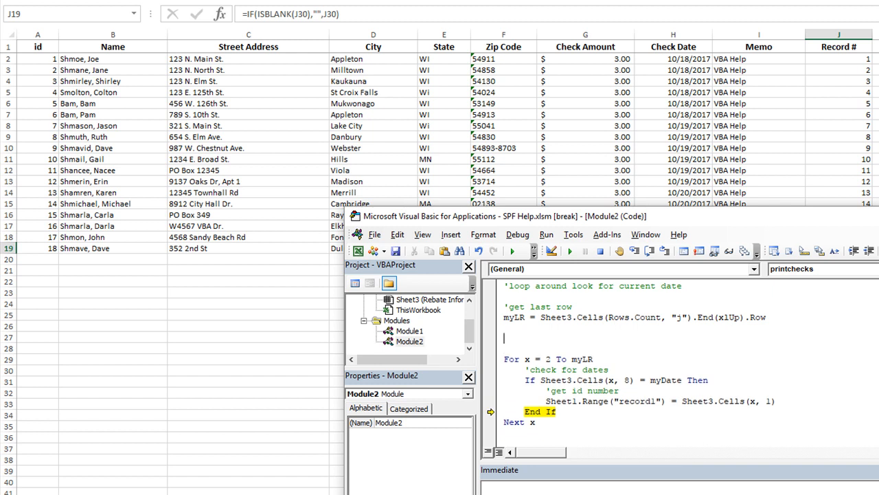
Initialise y = 1 and wrap the record1 assignment in an If y = 1 Then branch
text(y)
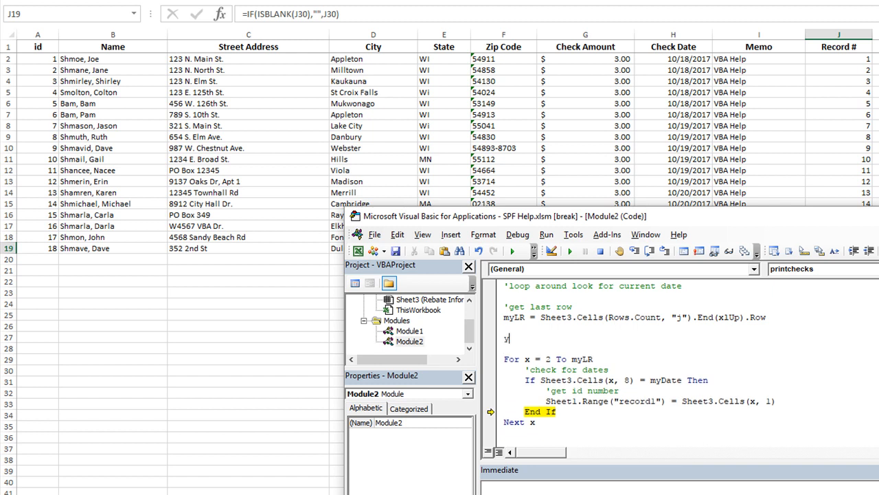
text(= 1)
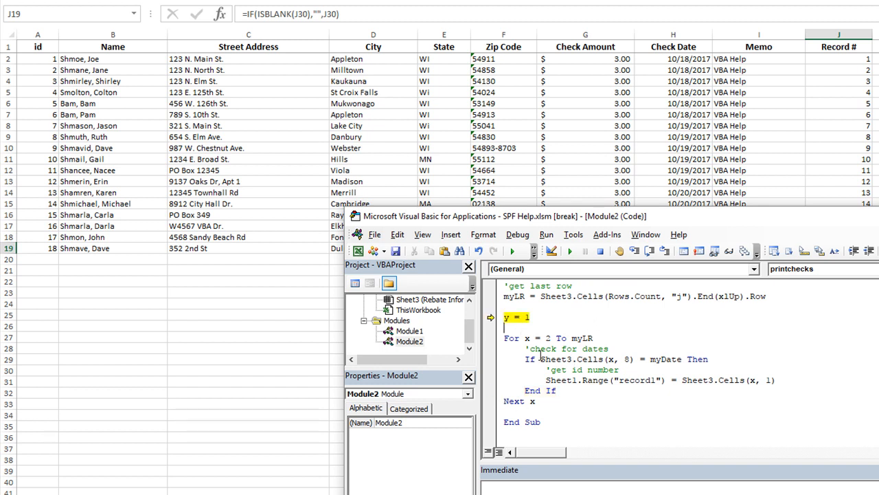
key(F8)
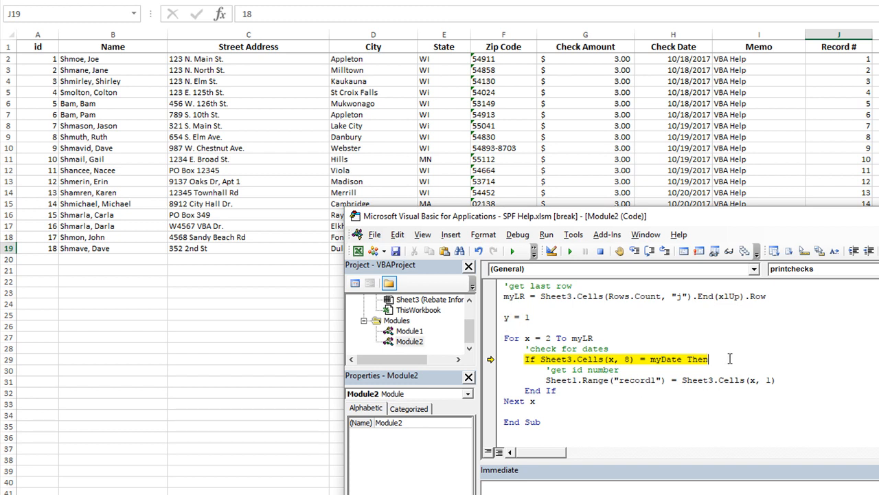
click(619, 369)
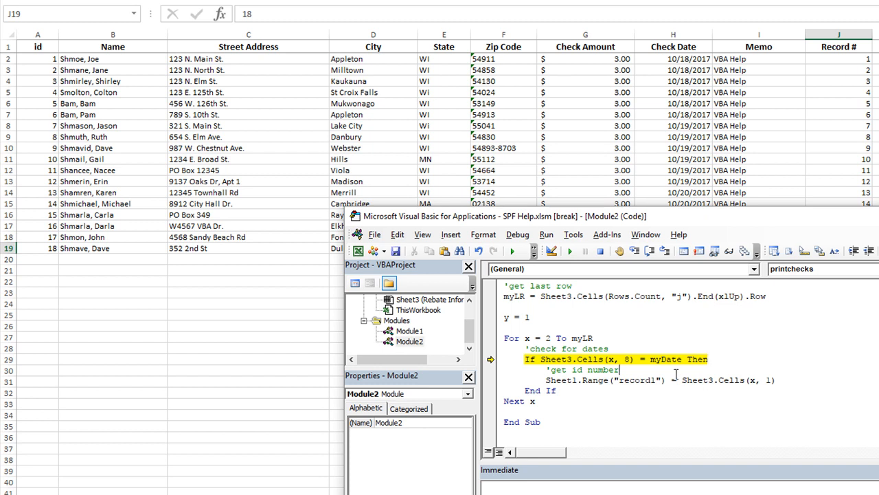
text(if y=)
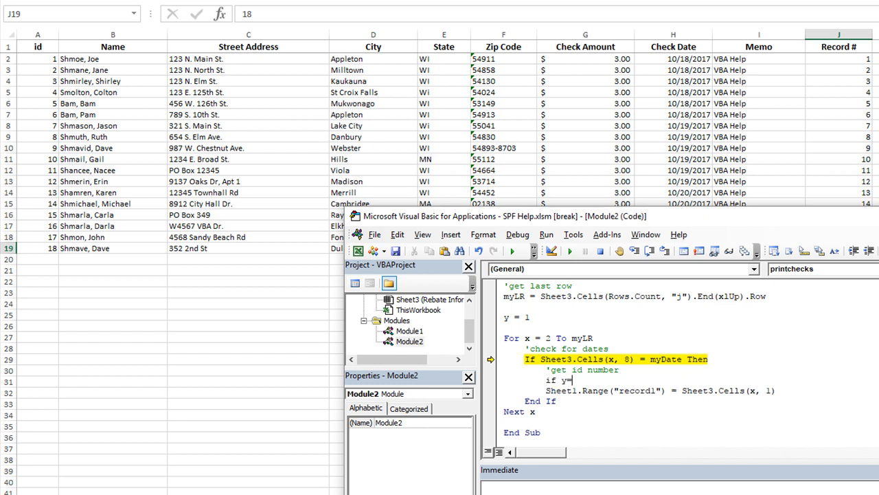
text(1 then)
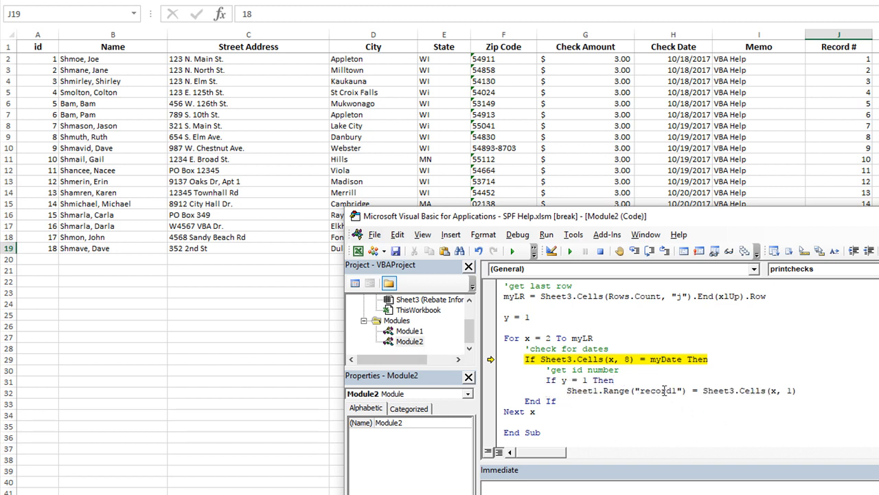
double_click(657, 391)
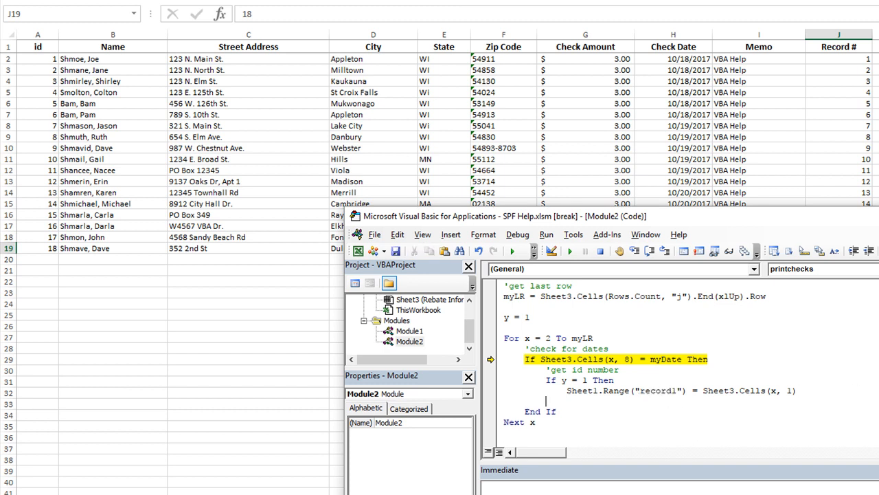
Add ElseIf y = 2 and ElseIf y = 3 branches for record2 and record3, each followed by y = y + 1
text(elseif)
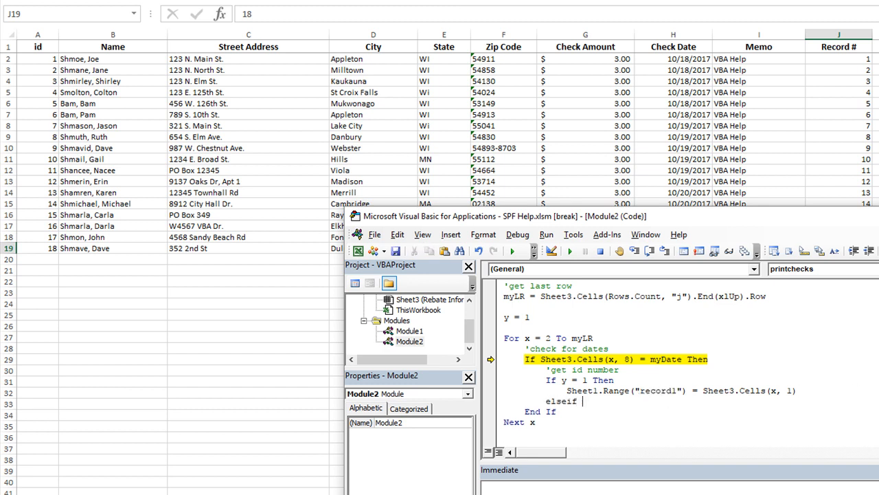
text(y=2)
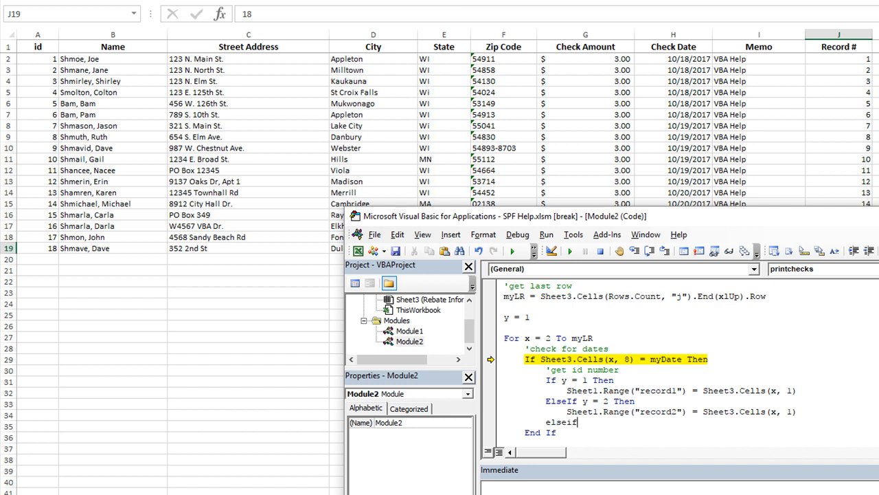
text(y = 3 Then)
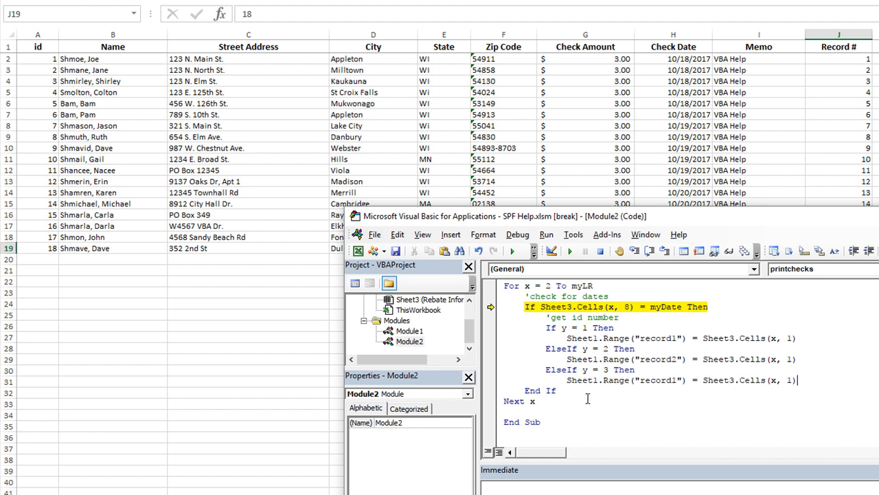
text(3)
text(y=)
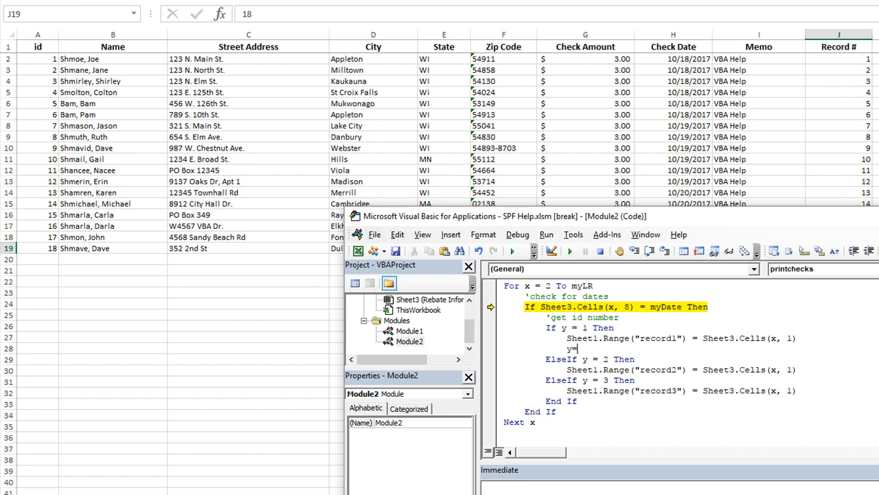
text(y+1)
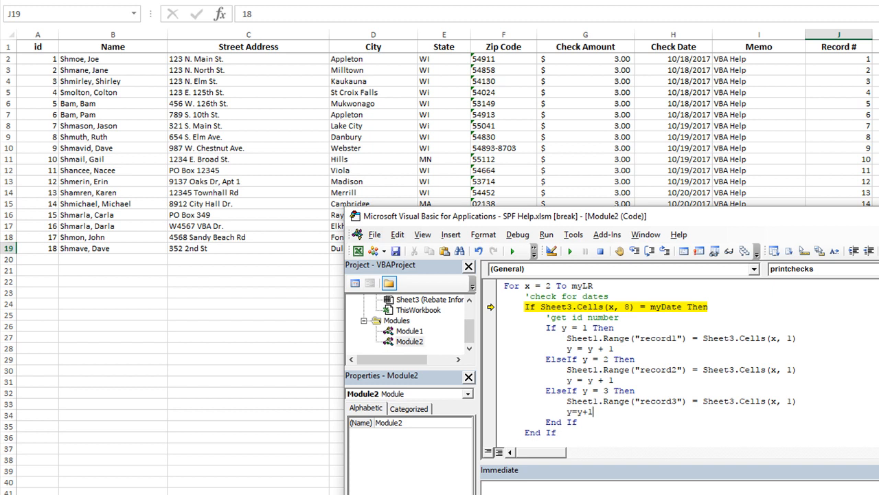
scroll(down, 3)
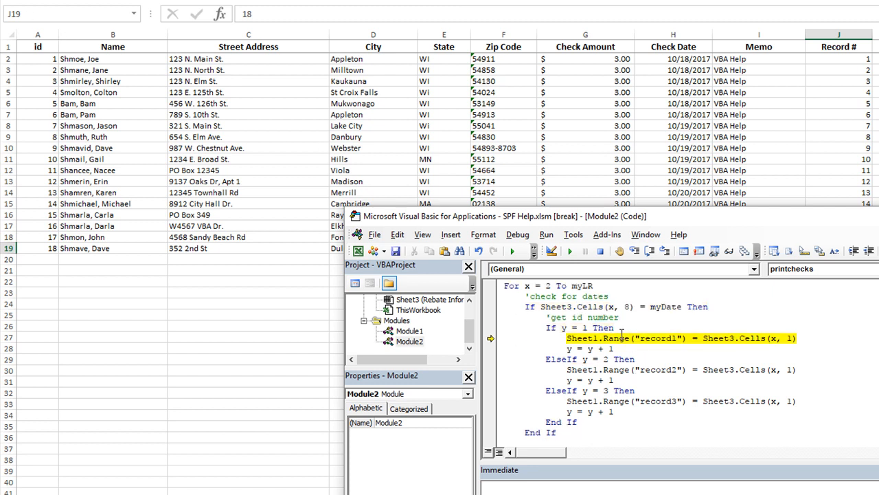
mouse_move(728, 338)
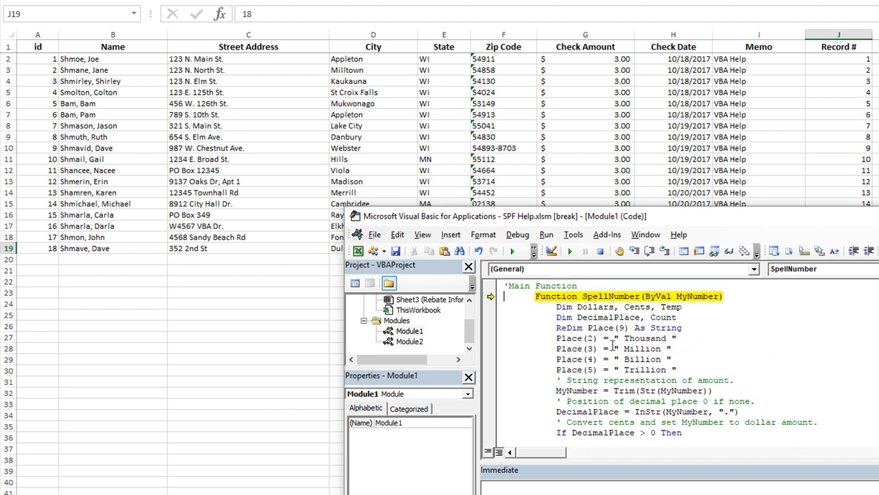
mouse_move(665, 250)
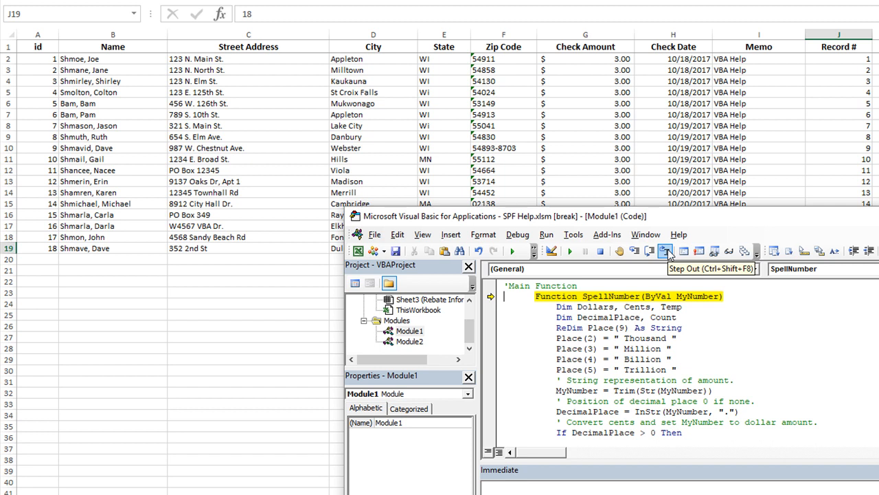
Step out of SpellNumber back into printchecks and advance to the record2 assignment, inspecting y
click(665, 250)
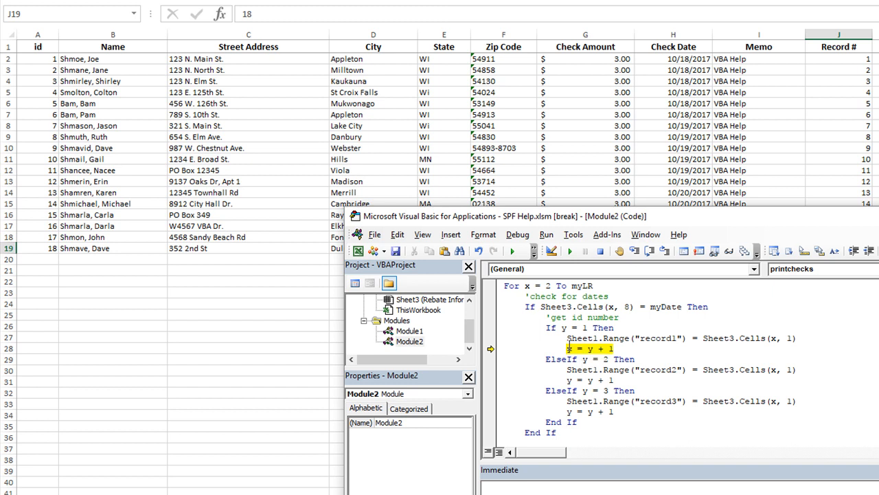
key(F8)
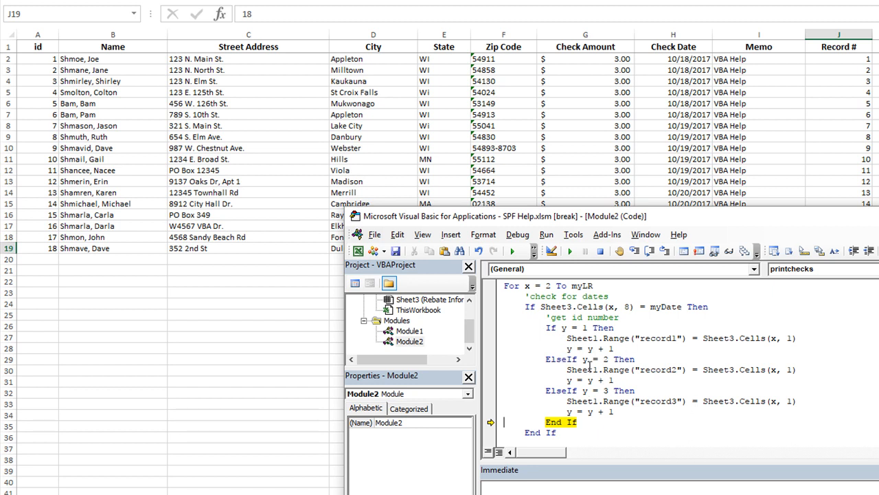
double_click(607, 359)
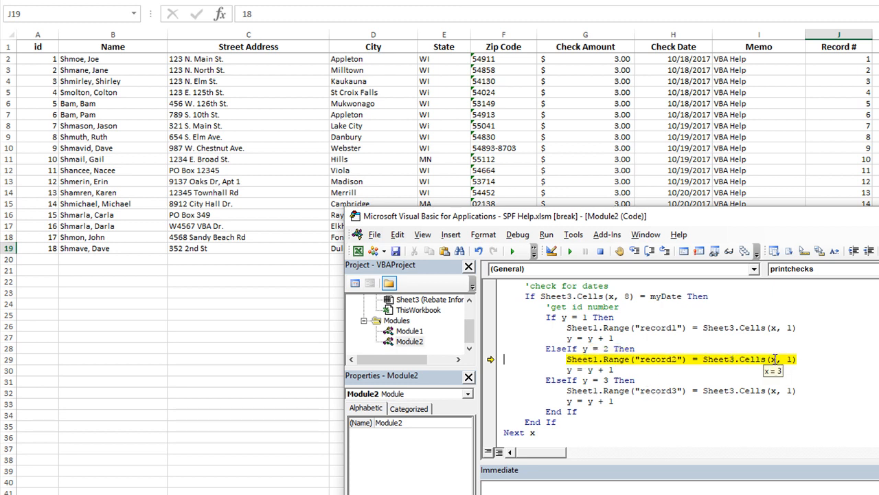
mouse_move(621, 358)
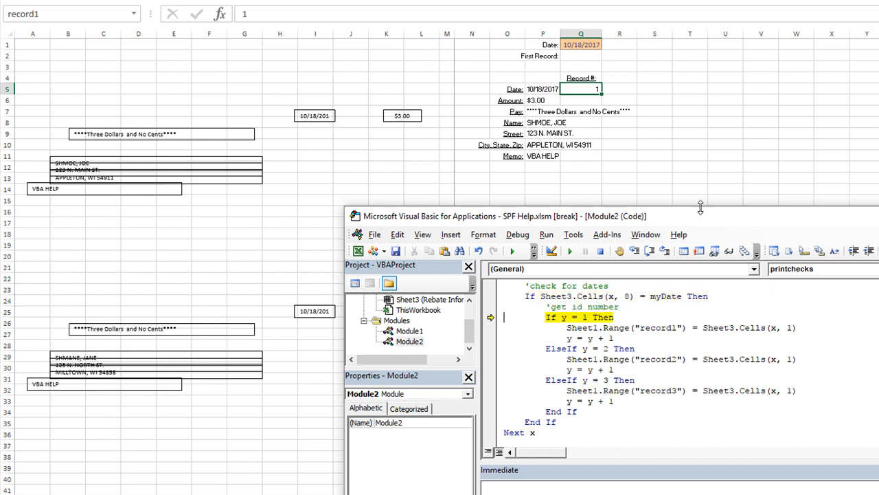
mouse_move(584, 297)
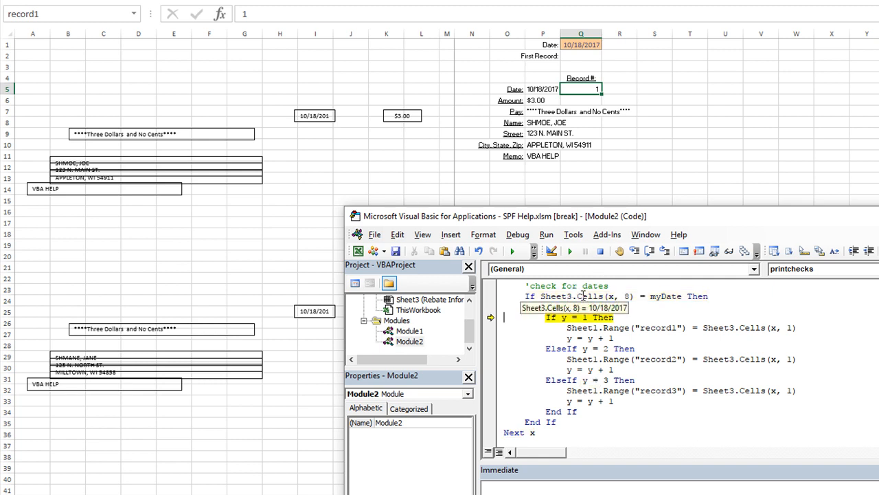
Change the ElseIf y = 3 branch's y = y + 1 to y = 1 so the counter resets
key(F8)
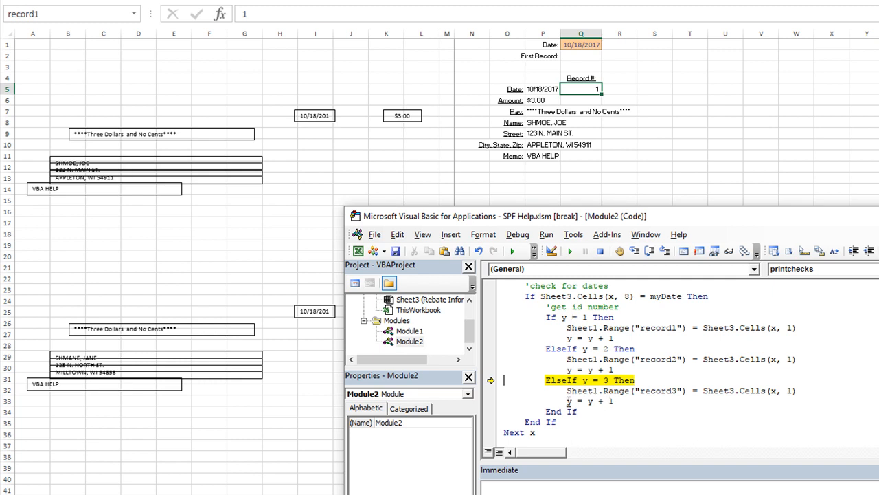
double_click(592, 401)
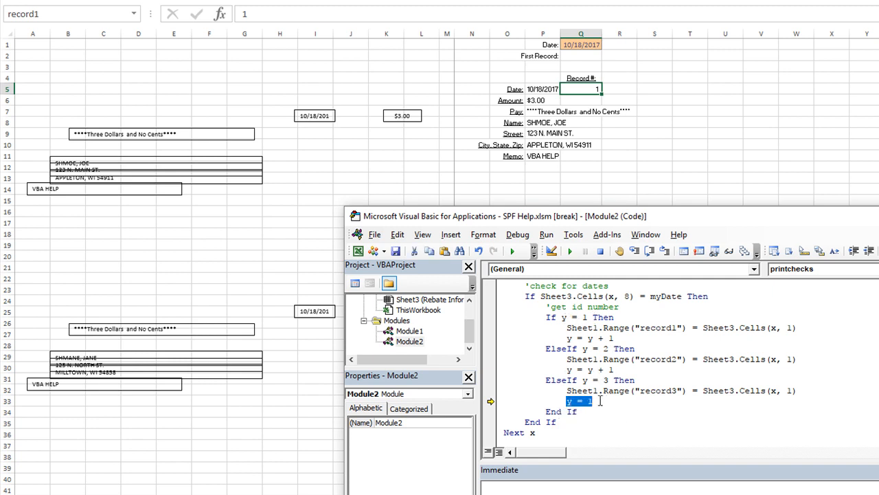
mouse_move(580, 401)
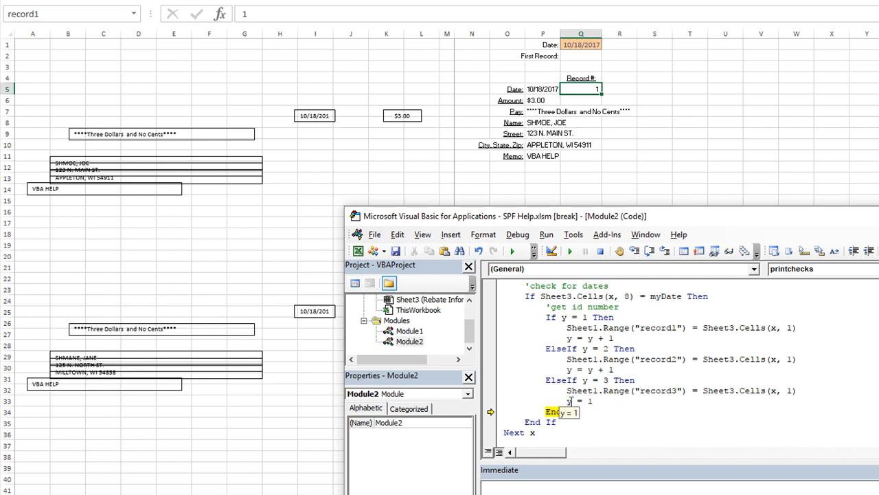
double_click(583, 326)
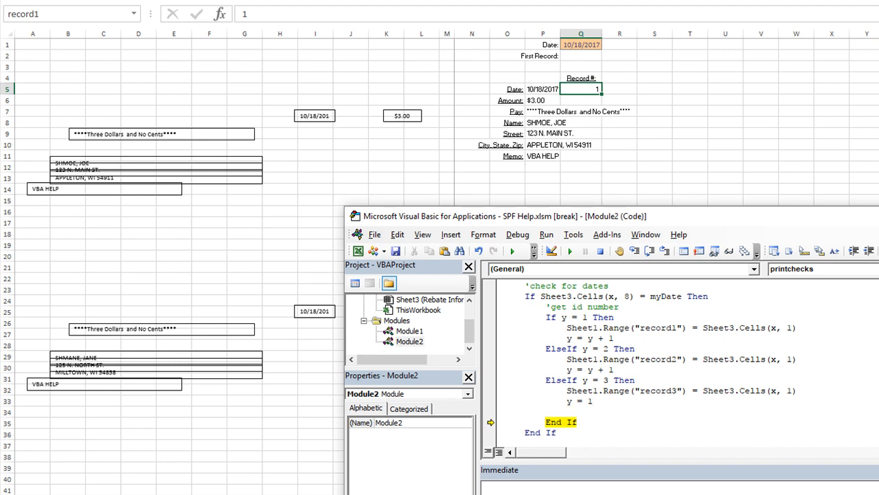
Add Sheet1.PrintOut after y = 1 in the record3 branch and step past it
text(sheet1.p)
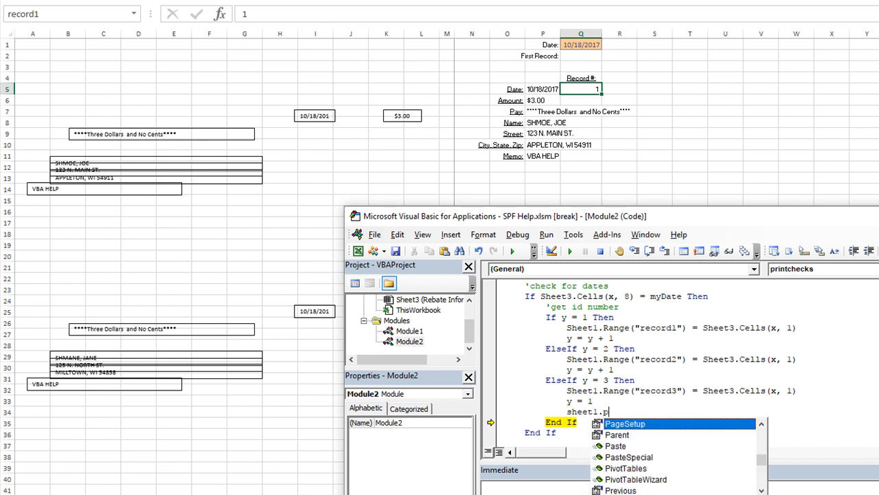
text(rintOut)
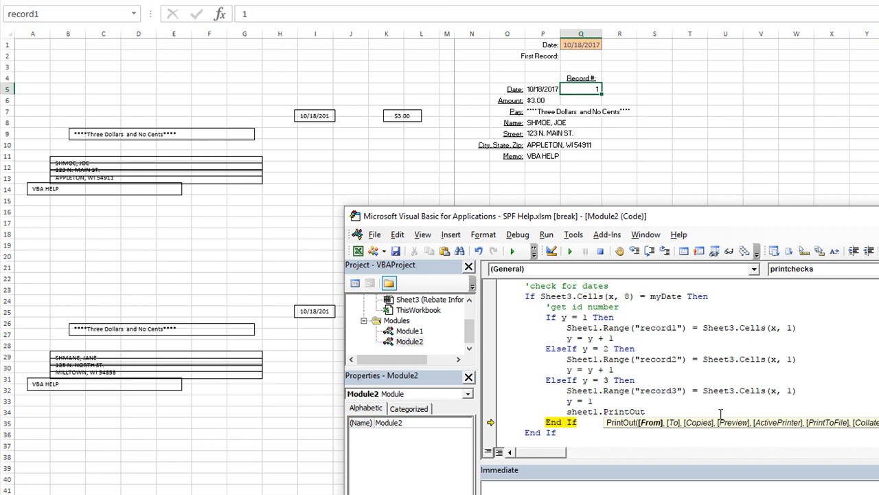
mouse_move(708, 426)
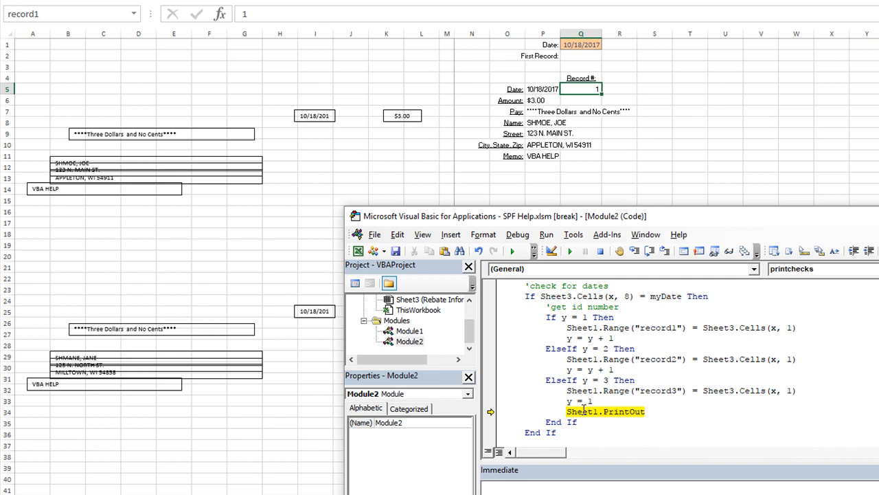
mouse_move(593, 412)
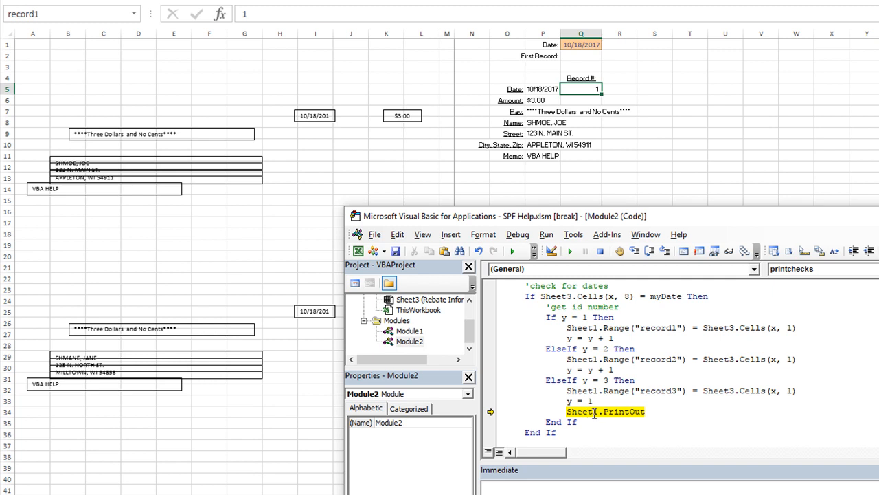
key(F8)
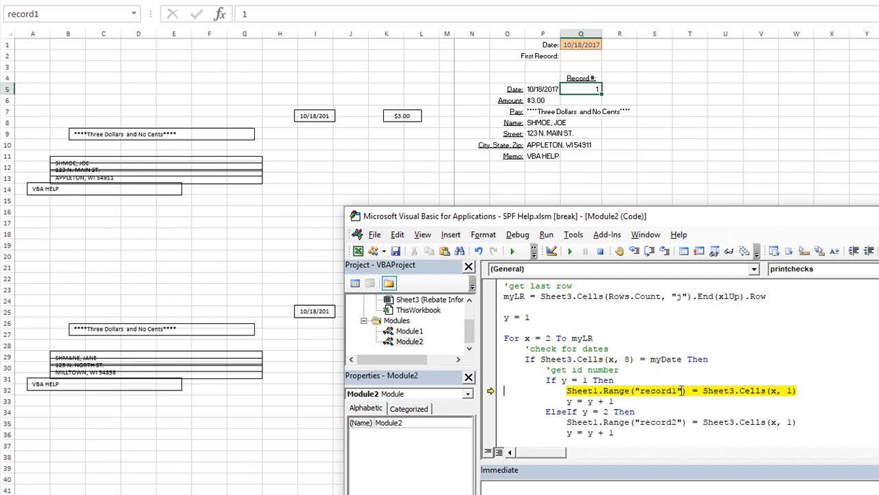
mouse_move(749, 390)
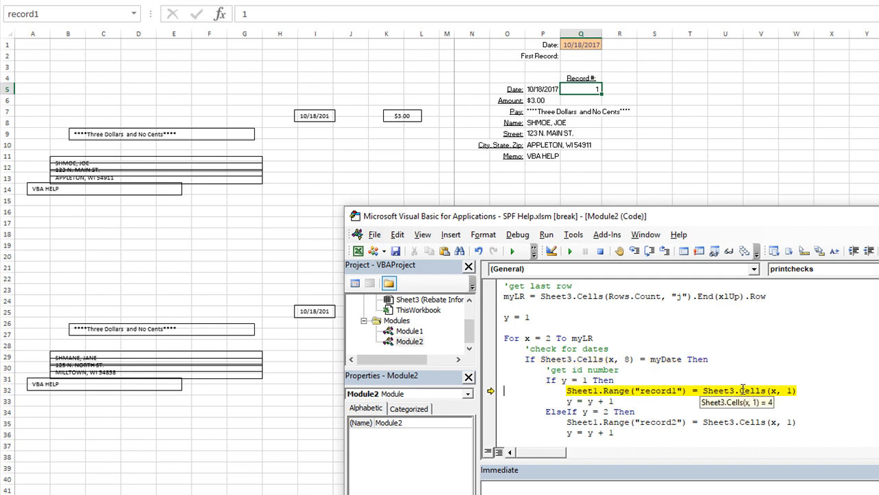
mouse_move(626, 281)
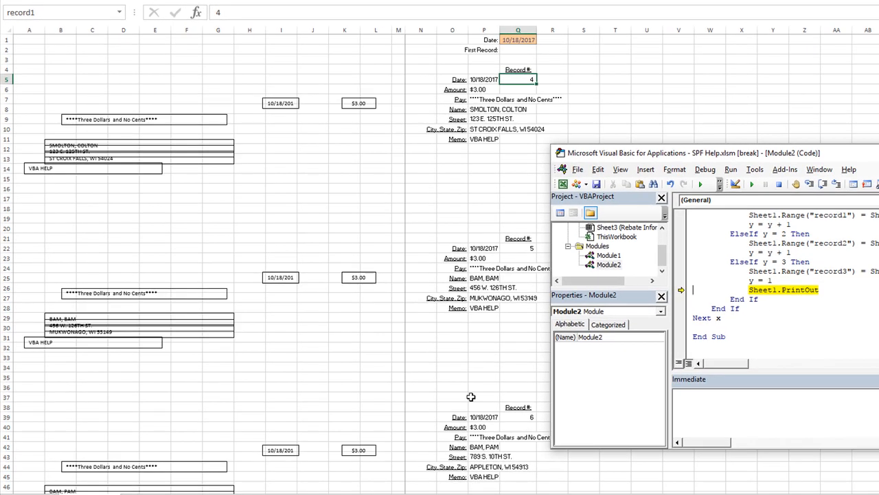
Step once more, then Continue so the macro fills records 4, 5 and 6 on the check page
key(F8)
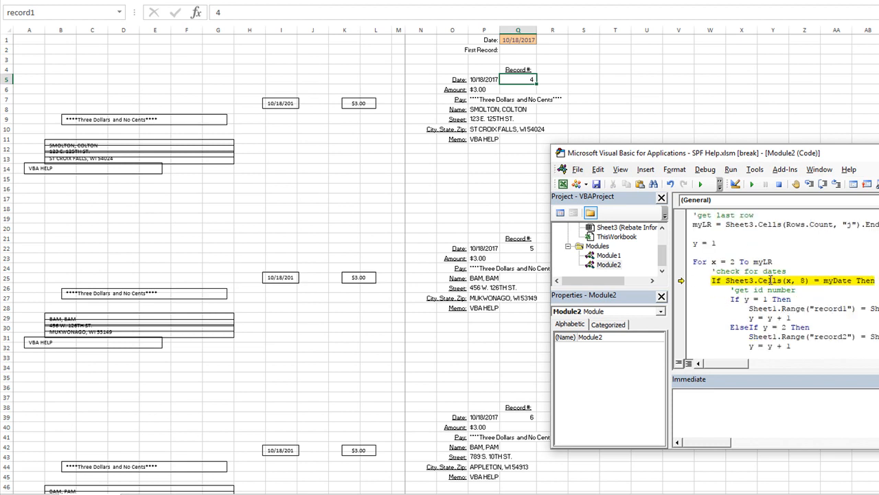
mouse_move(770, 280)
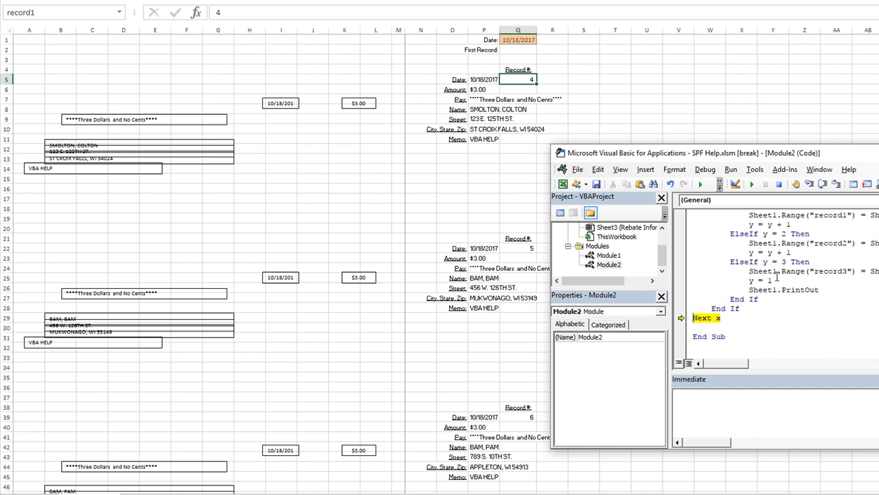
click(753, 184)
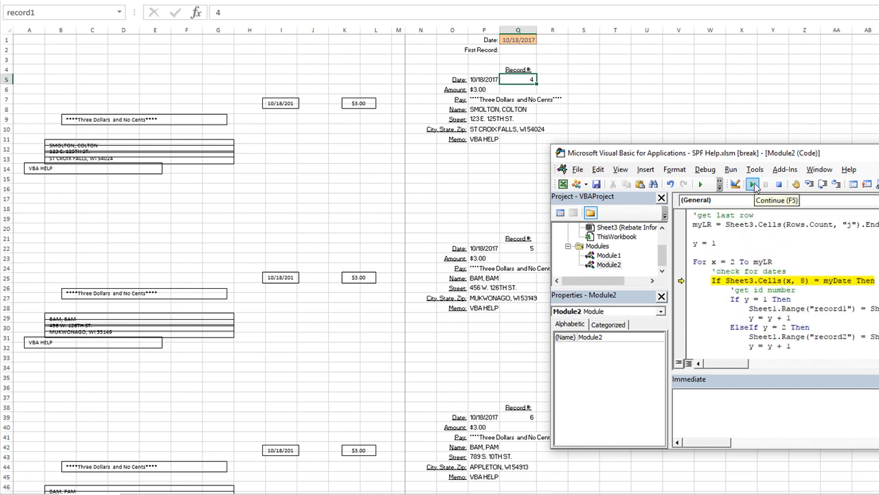
click(753, 184)
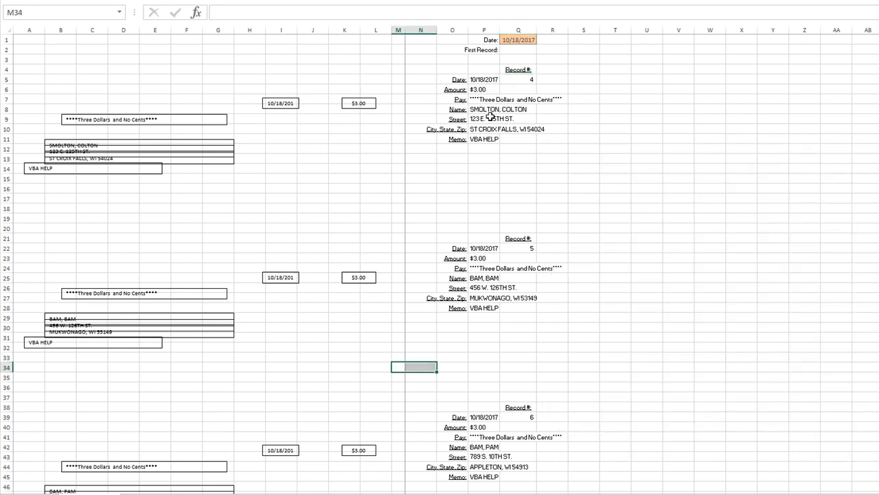
Check the first and third record numbers, then inspect empty row 24's Record # and Id formula on the data sheet
click(517, 79)
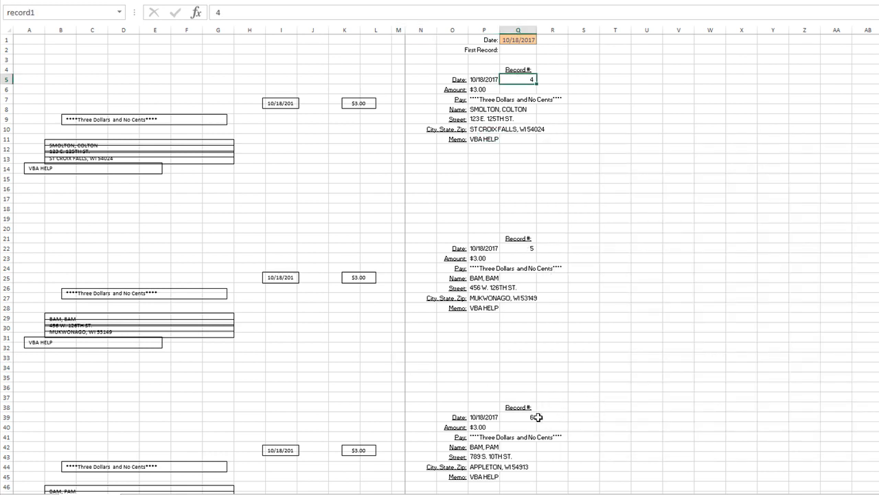
mouse_move(594, 110)
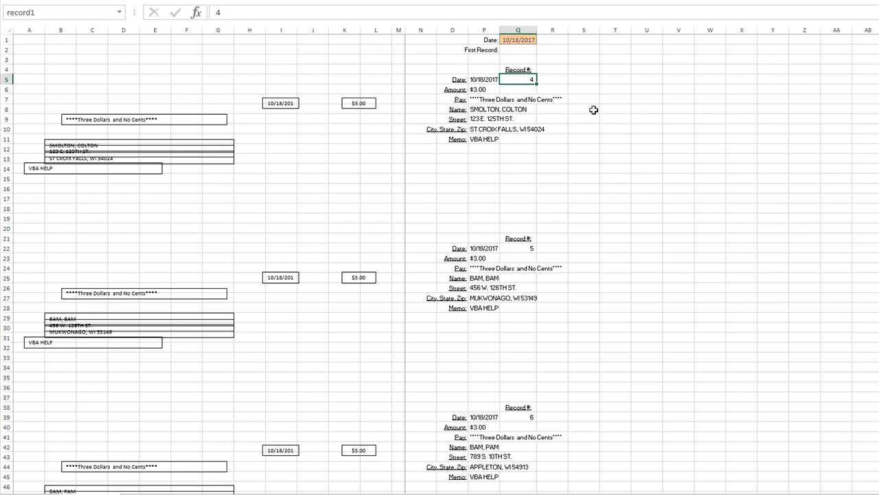
click(518, 418)
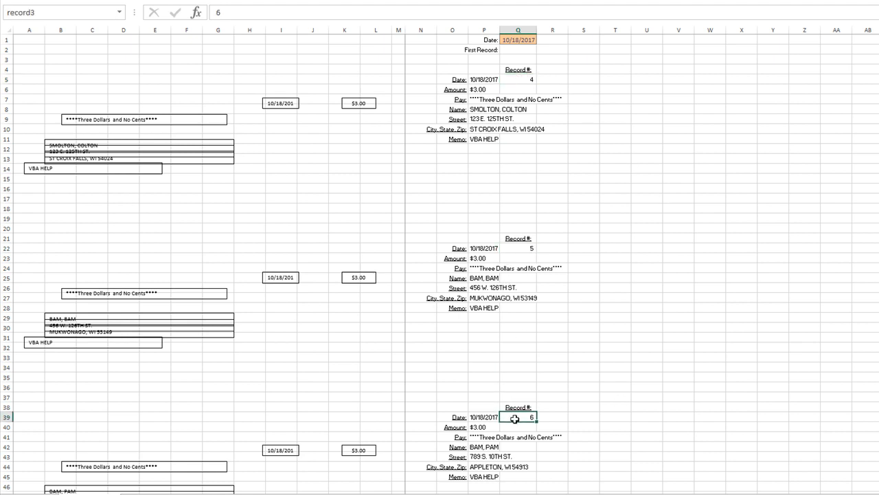
scroll(down, 3)
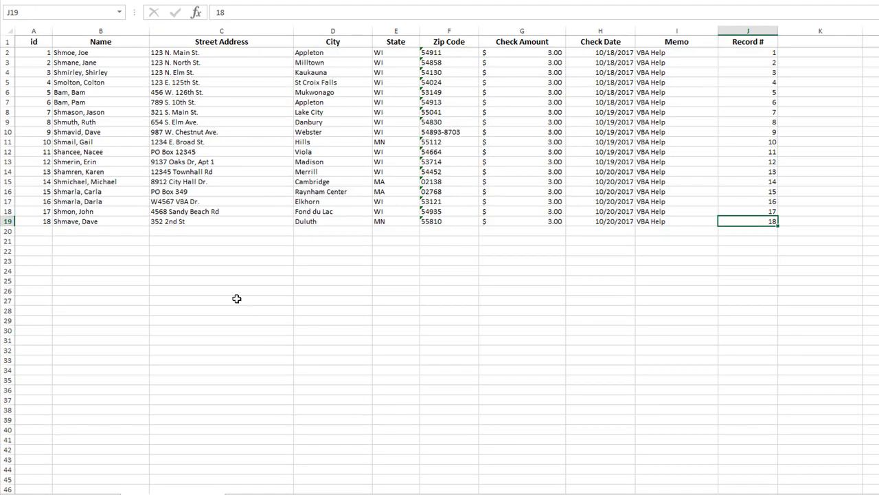
click(100, 269)
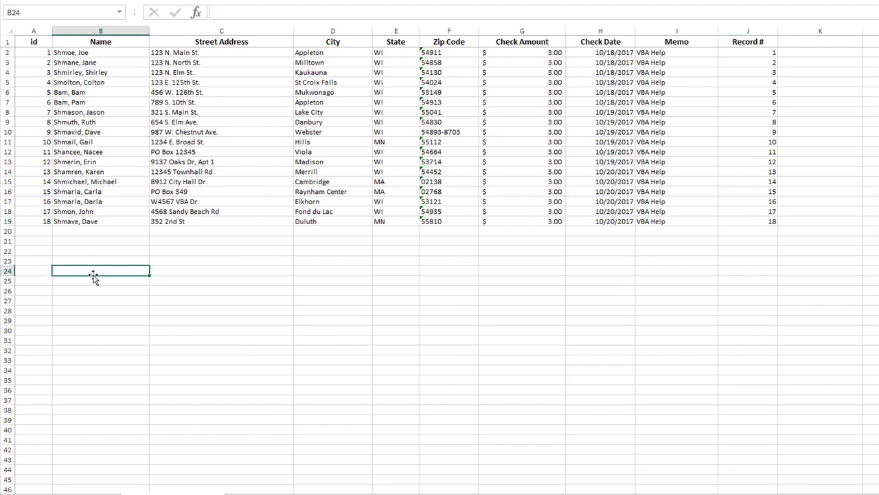
click(33, 269)
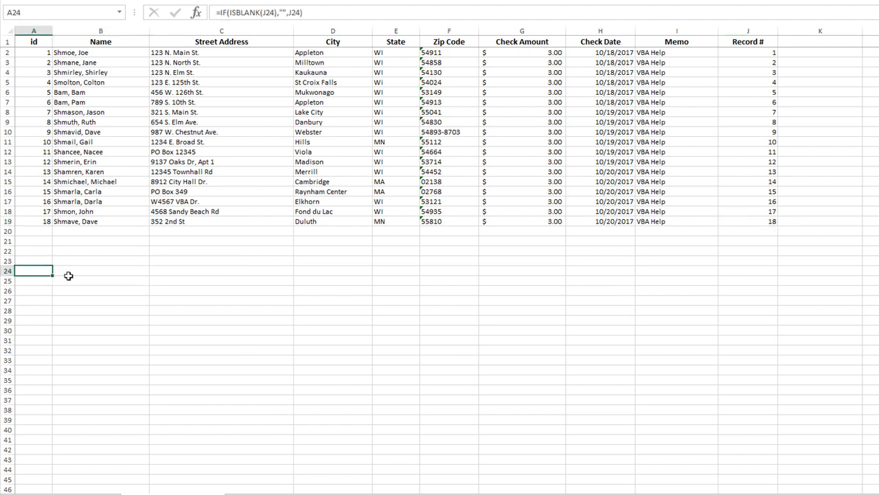